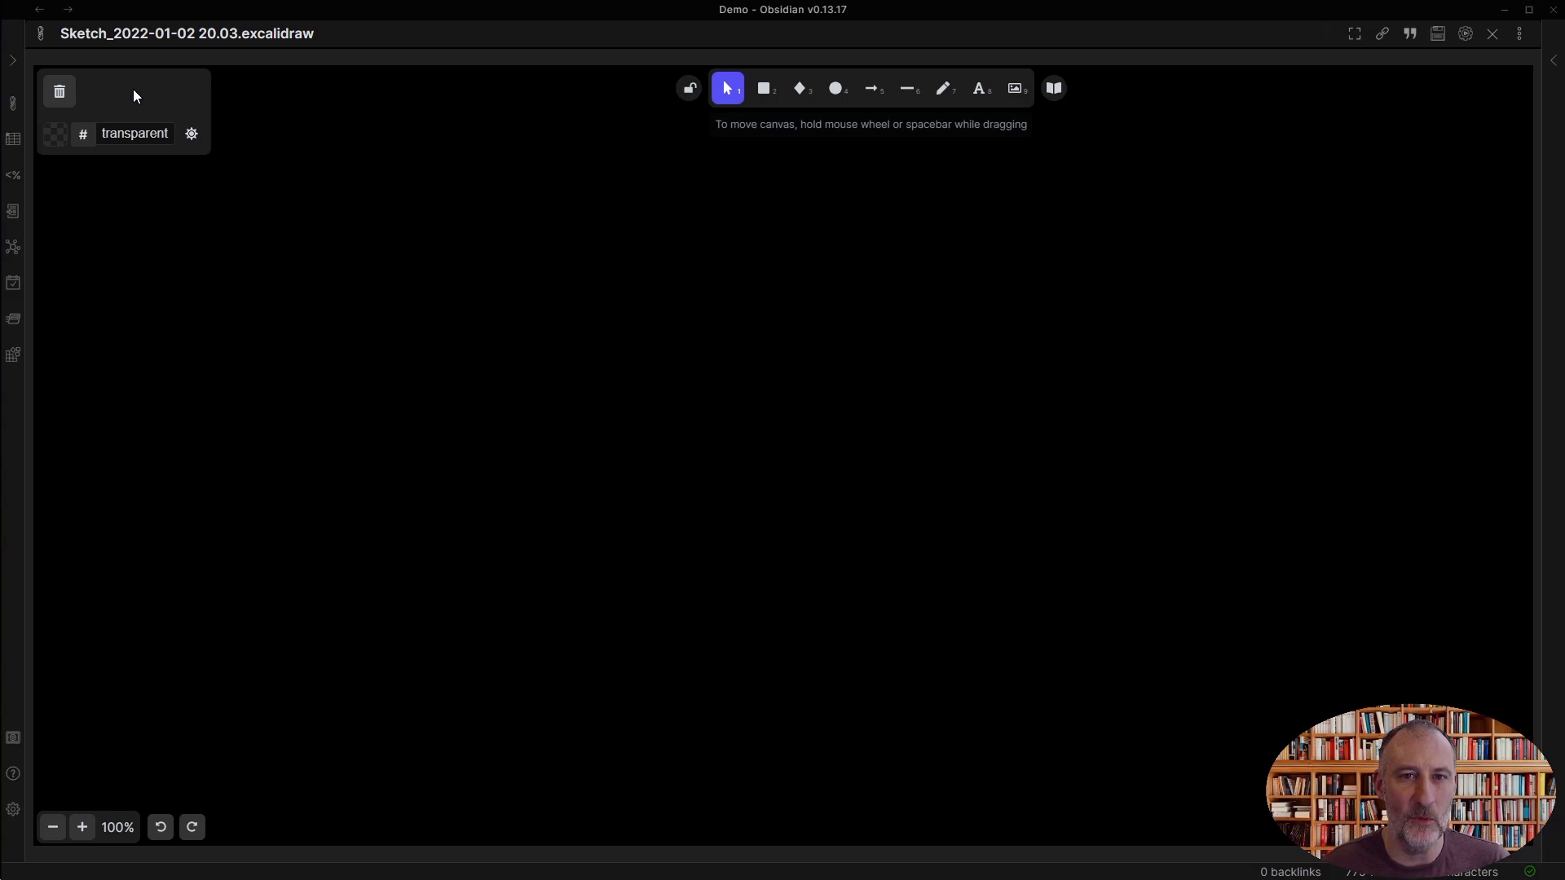
pyautogui.moveTo(337, 75)
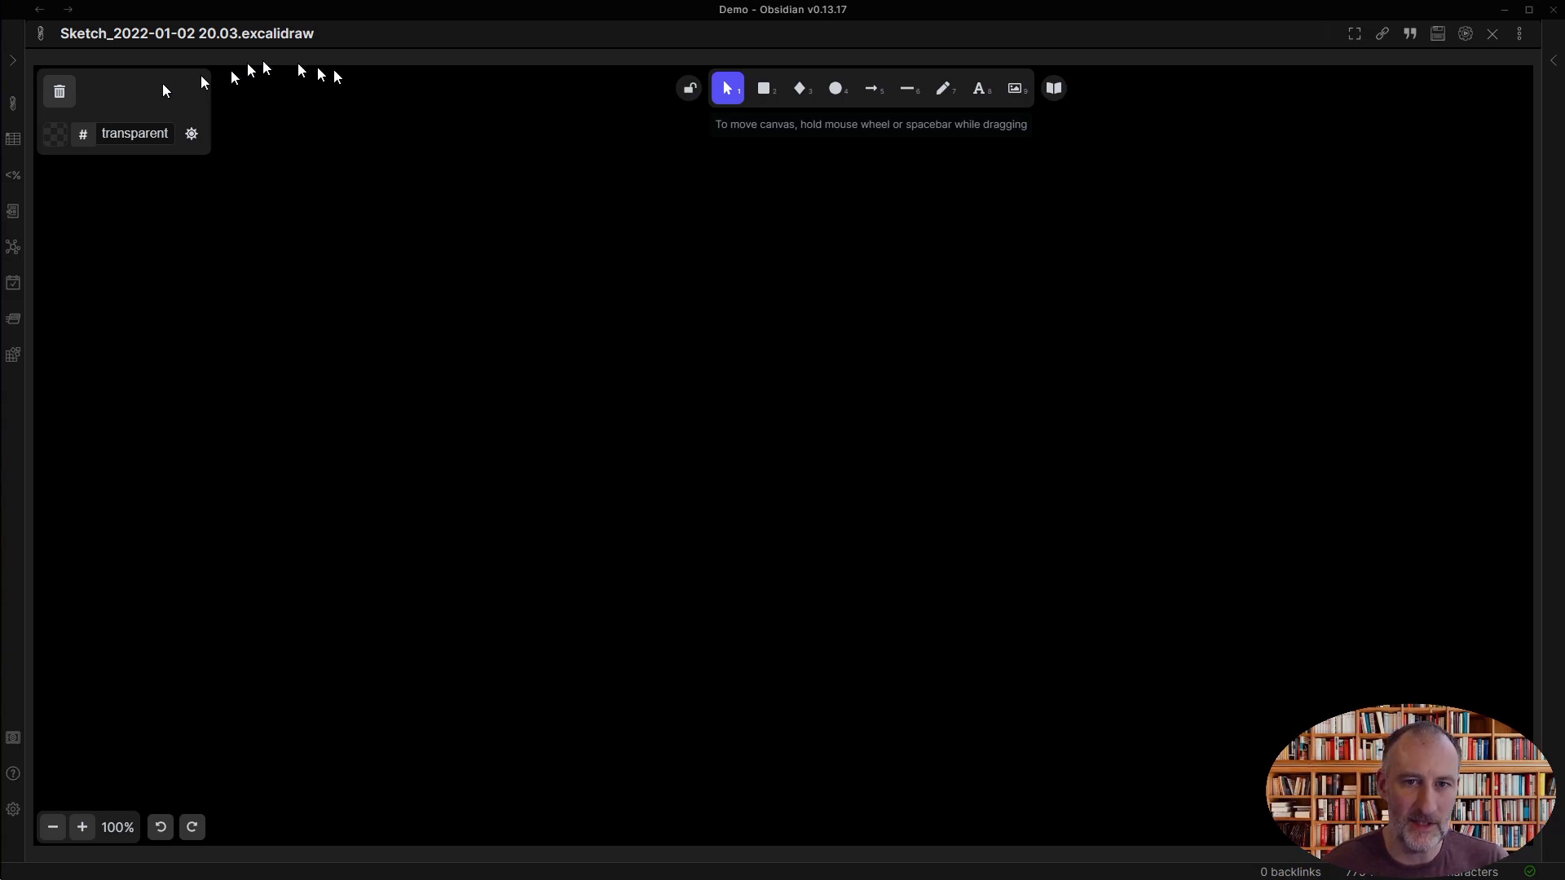
pyautogui.moveTo(1480, 94)
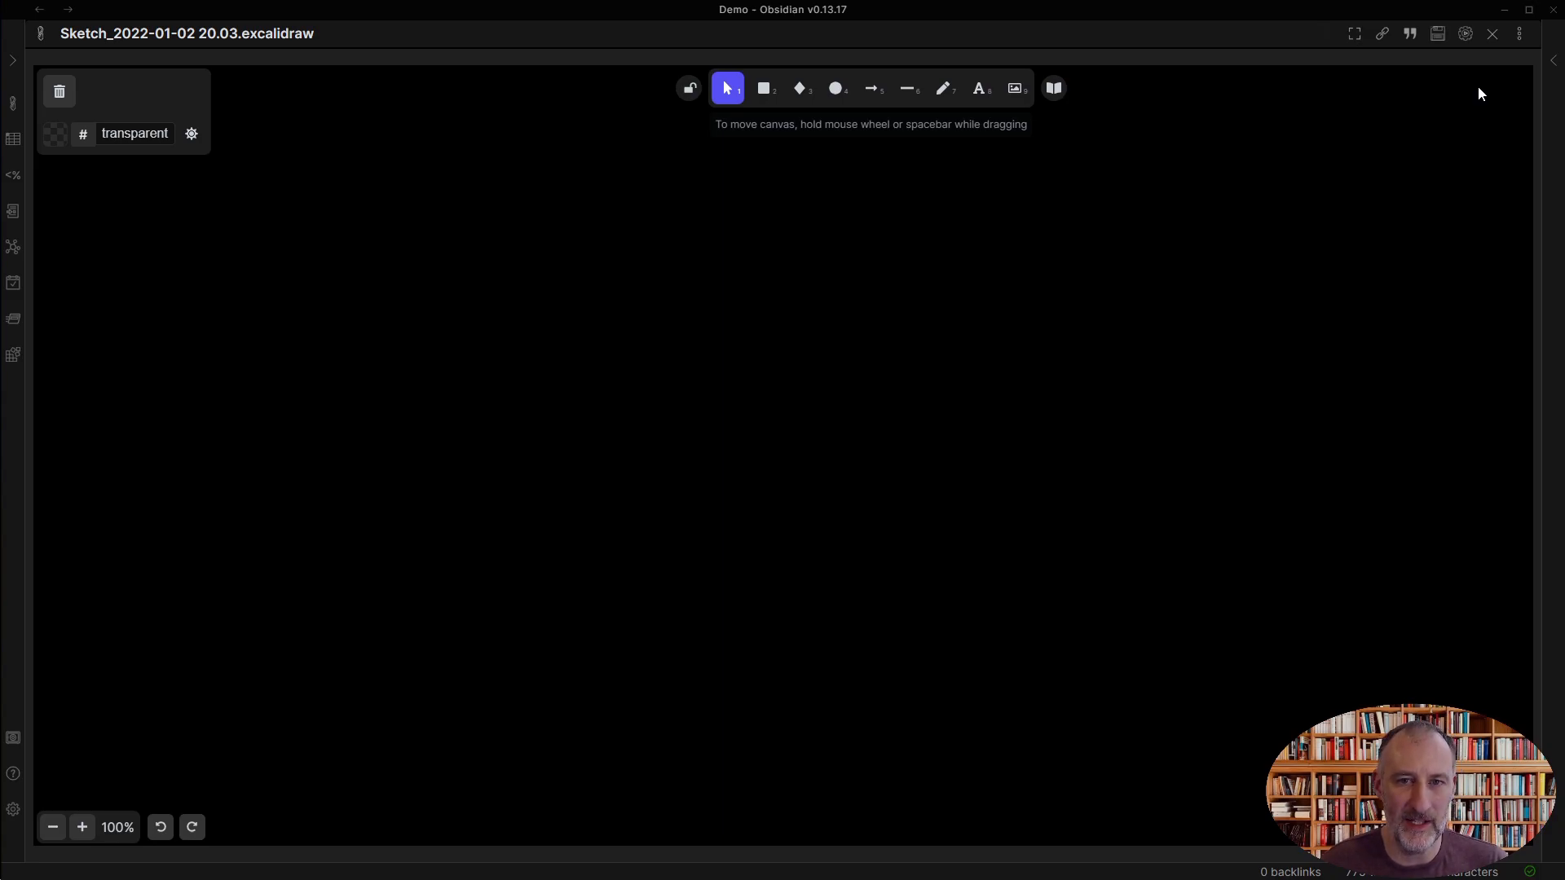
pyautogui.moveTo(1475, 71)
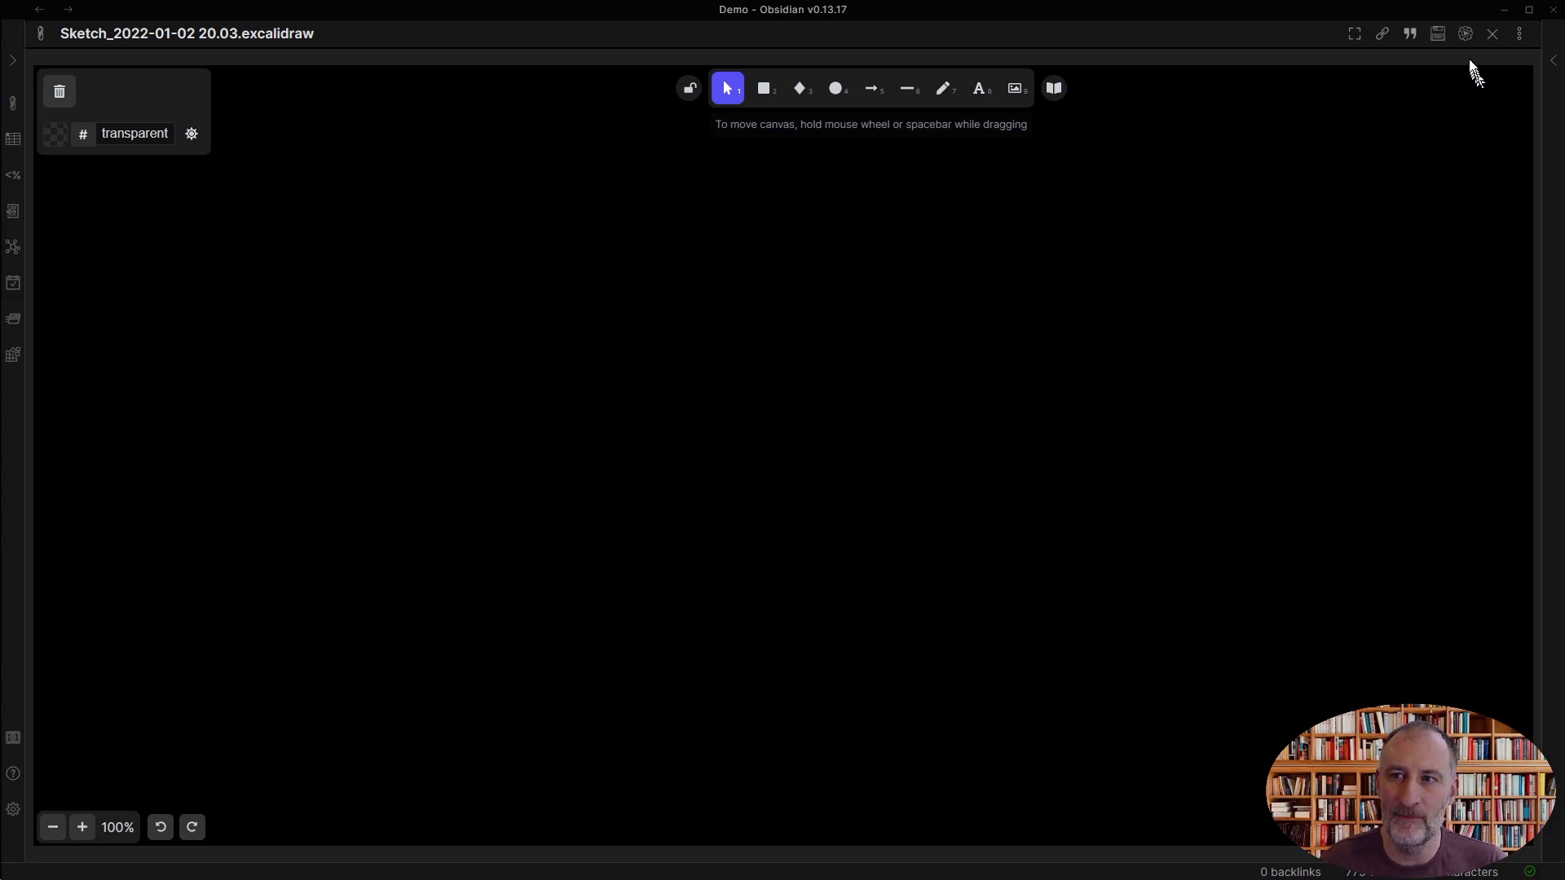
pyautogui.moveTo(1465, 33)
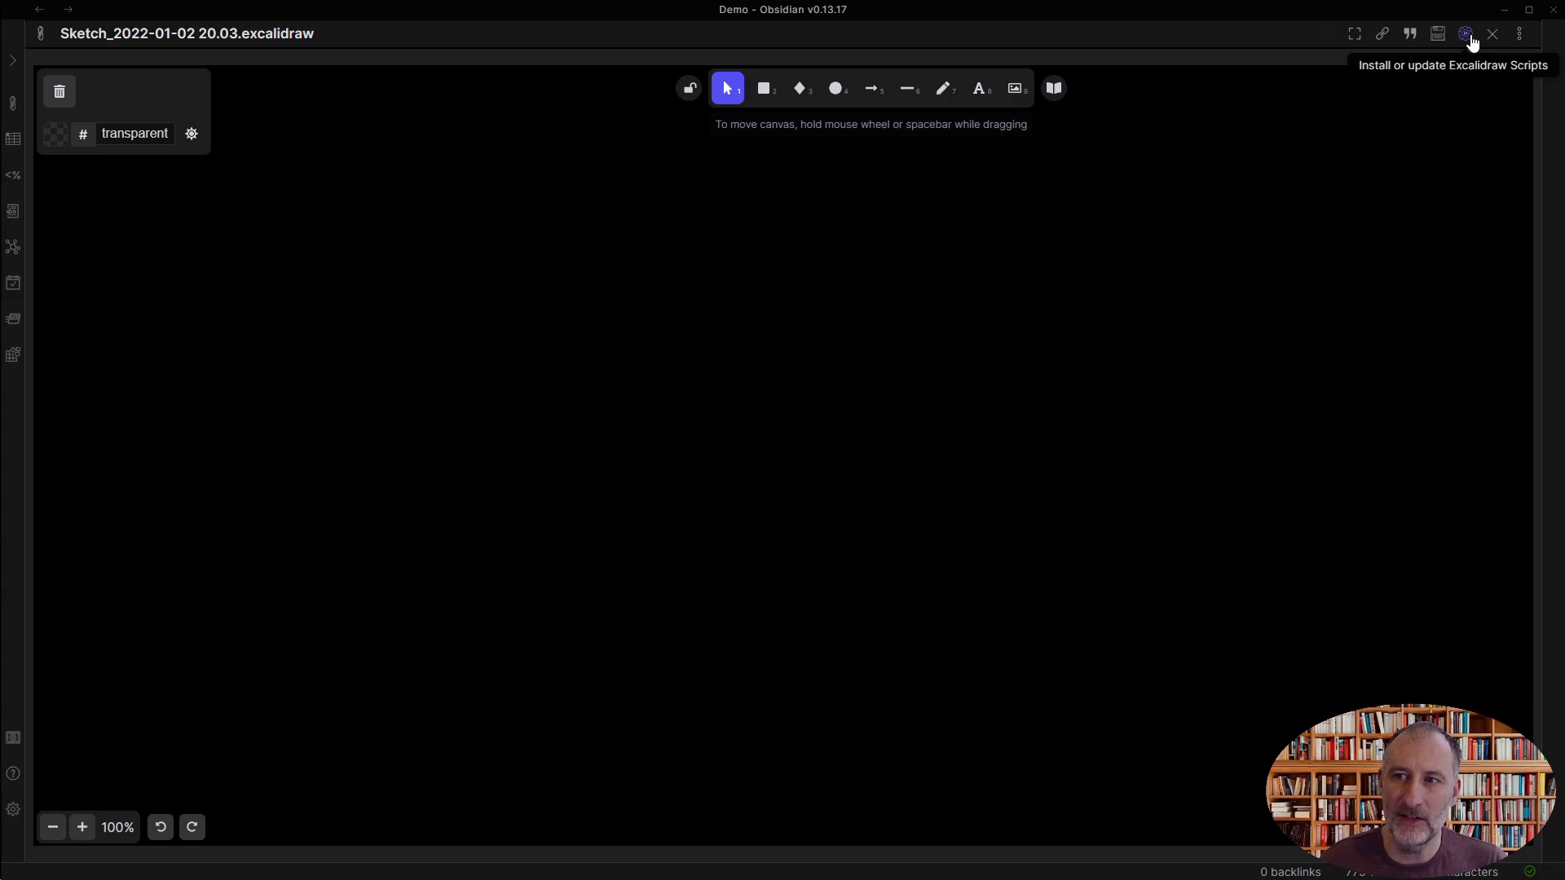
# Open the Excalidraw script library and scroll down to the individual script entries
pyautogui.click(1465, 33)
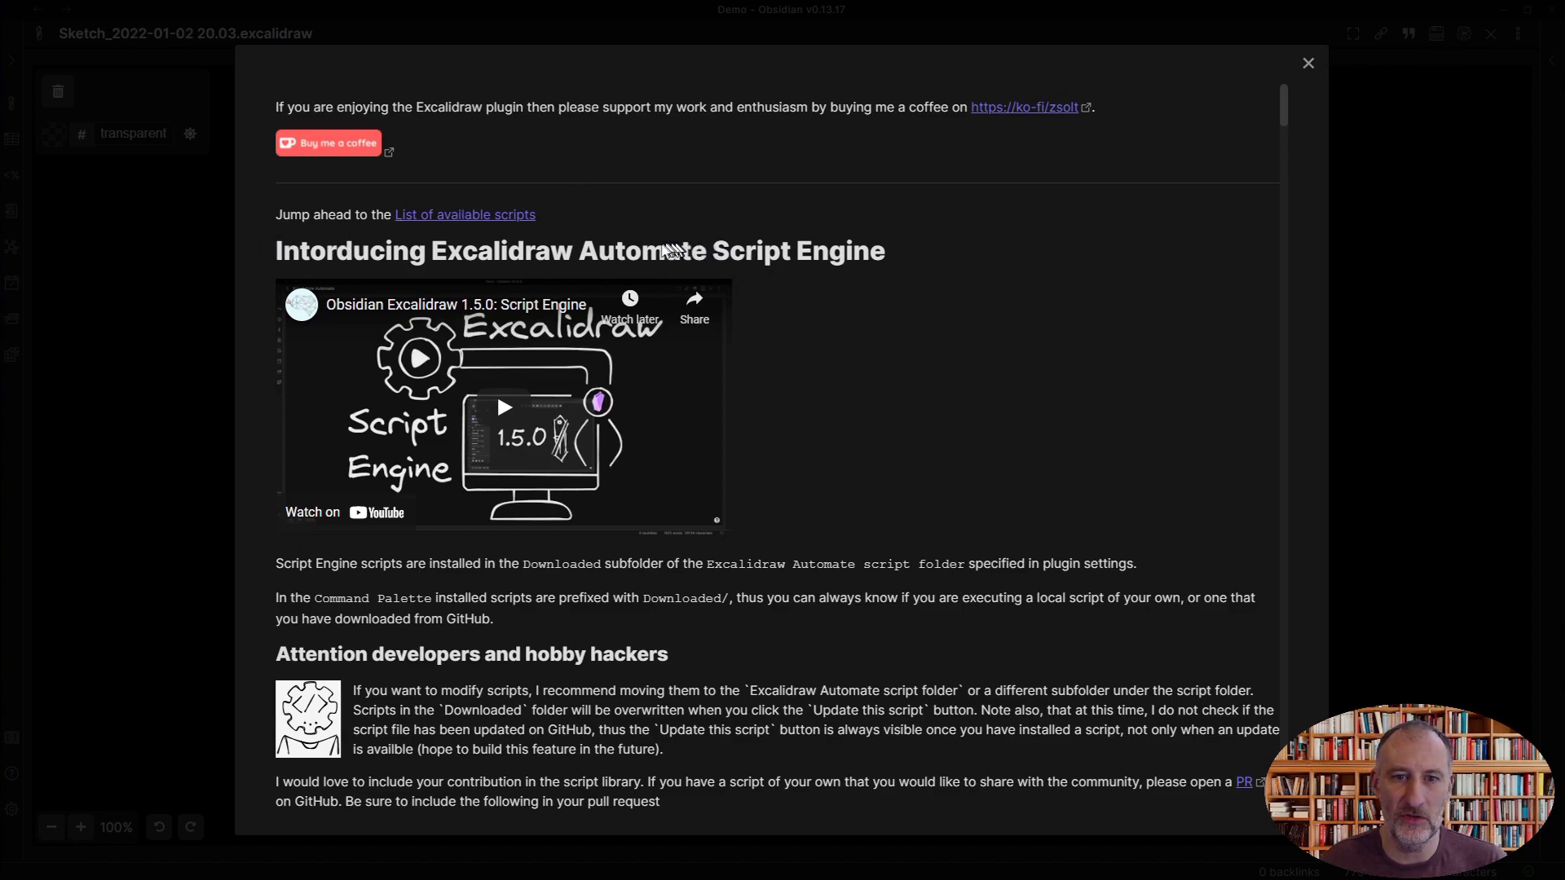
pyautogui.scroll(-3)
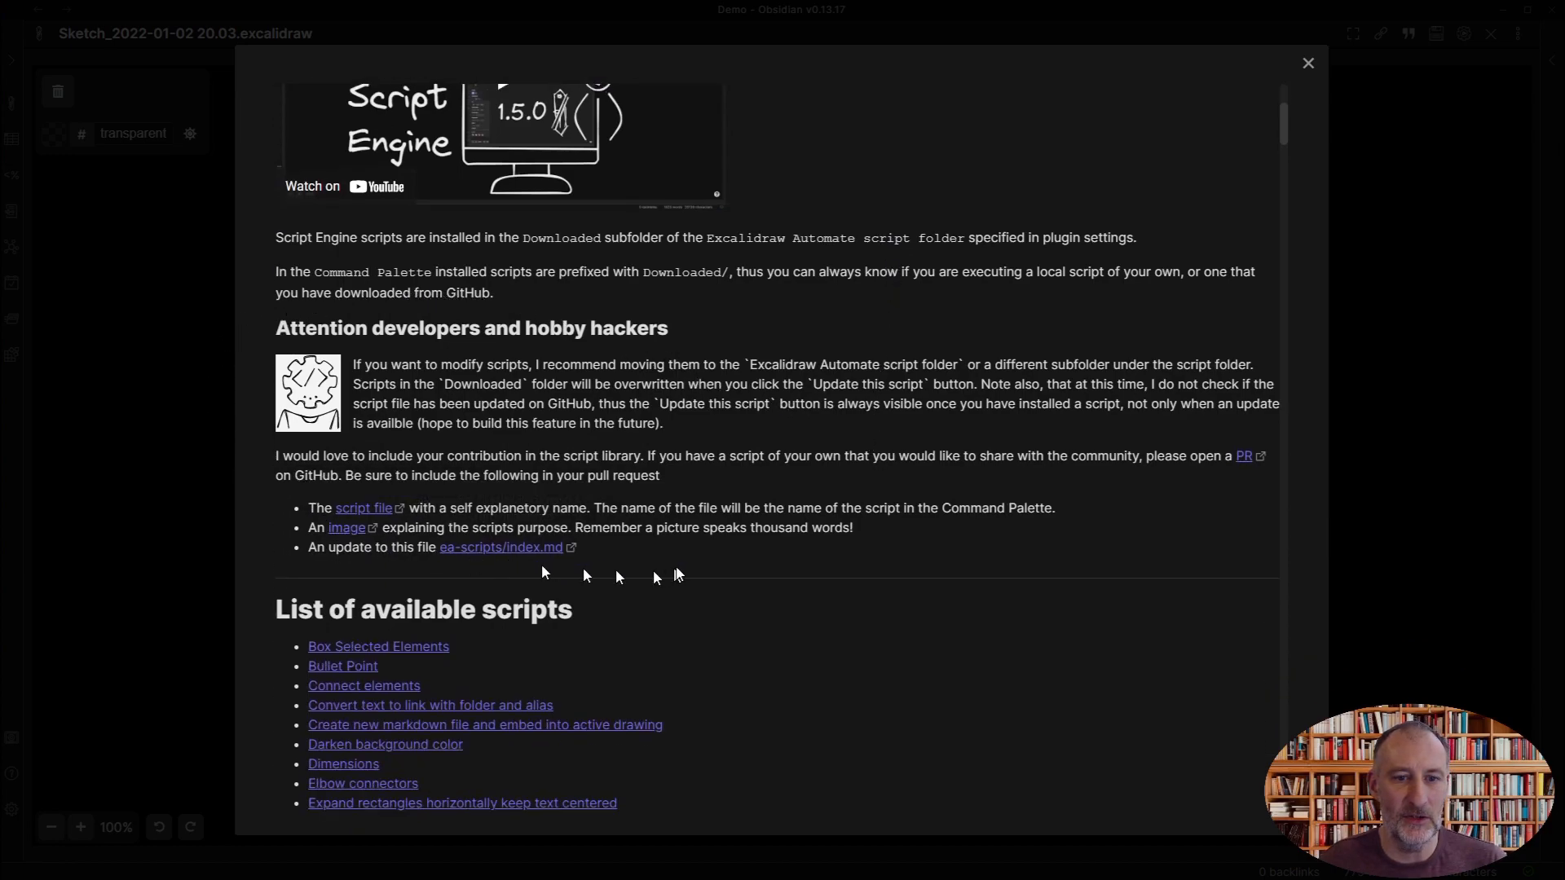
pyautogui.moveTo(680, 572)
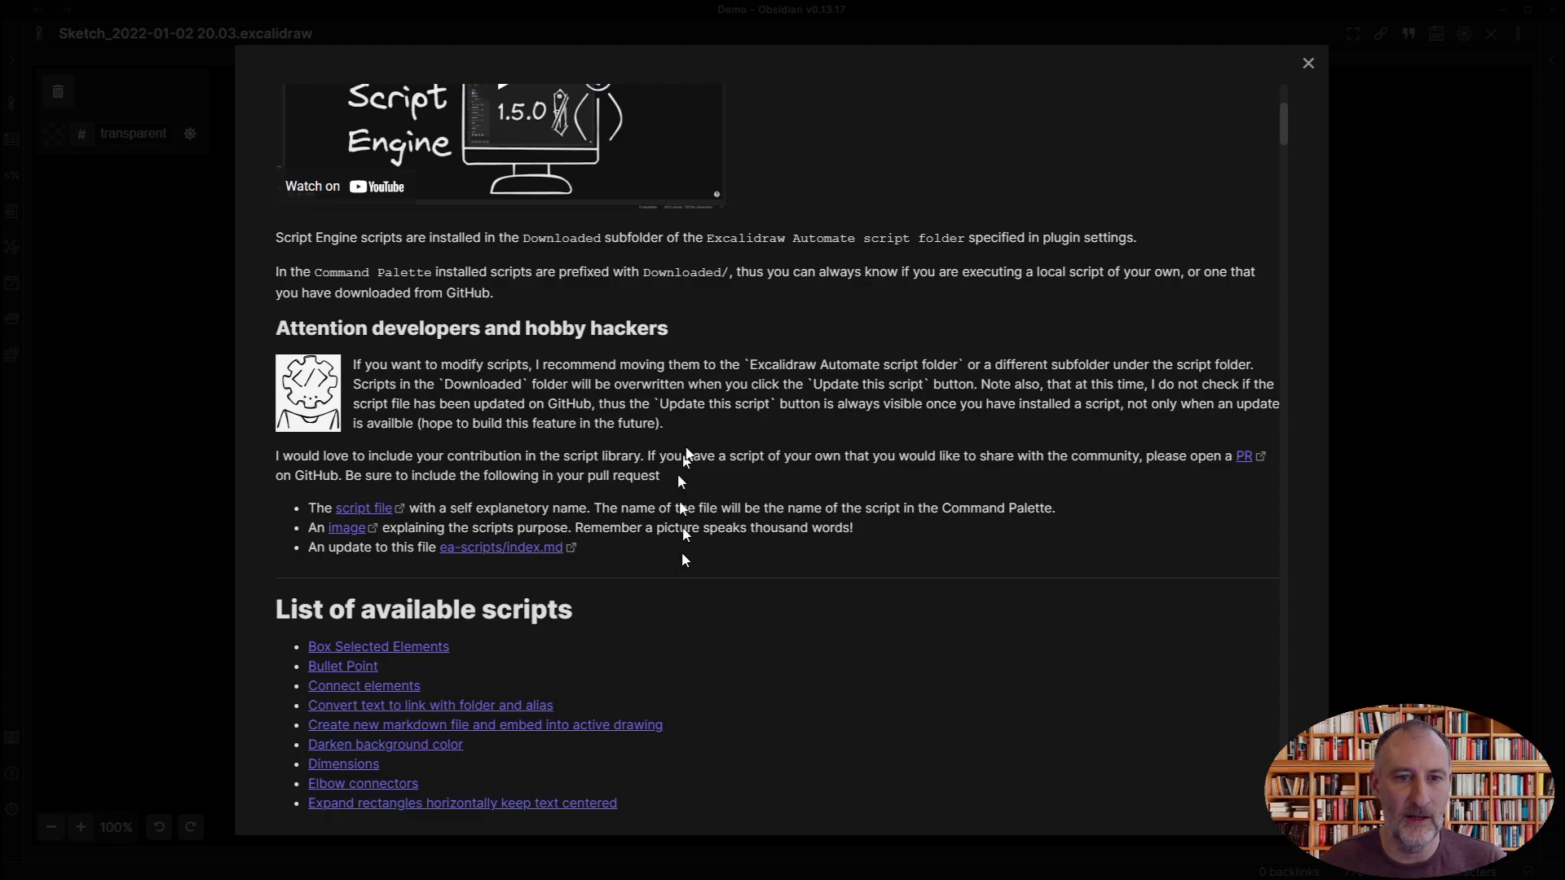
pyautogui.scroll(-3)
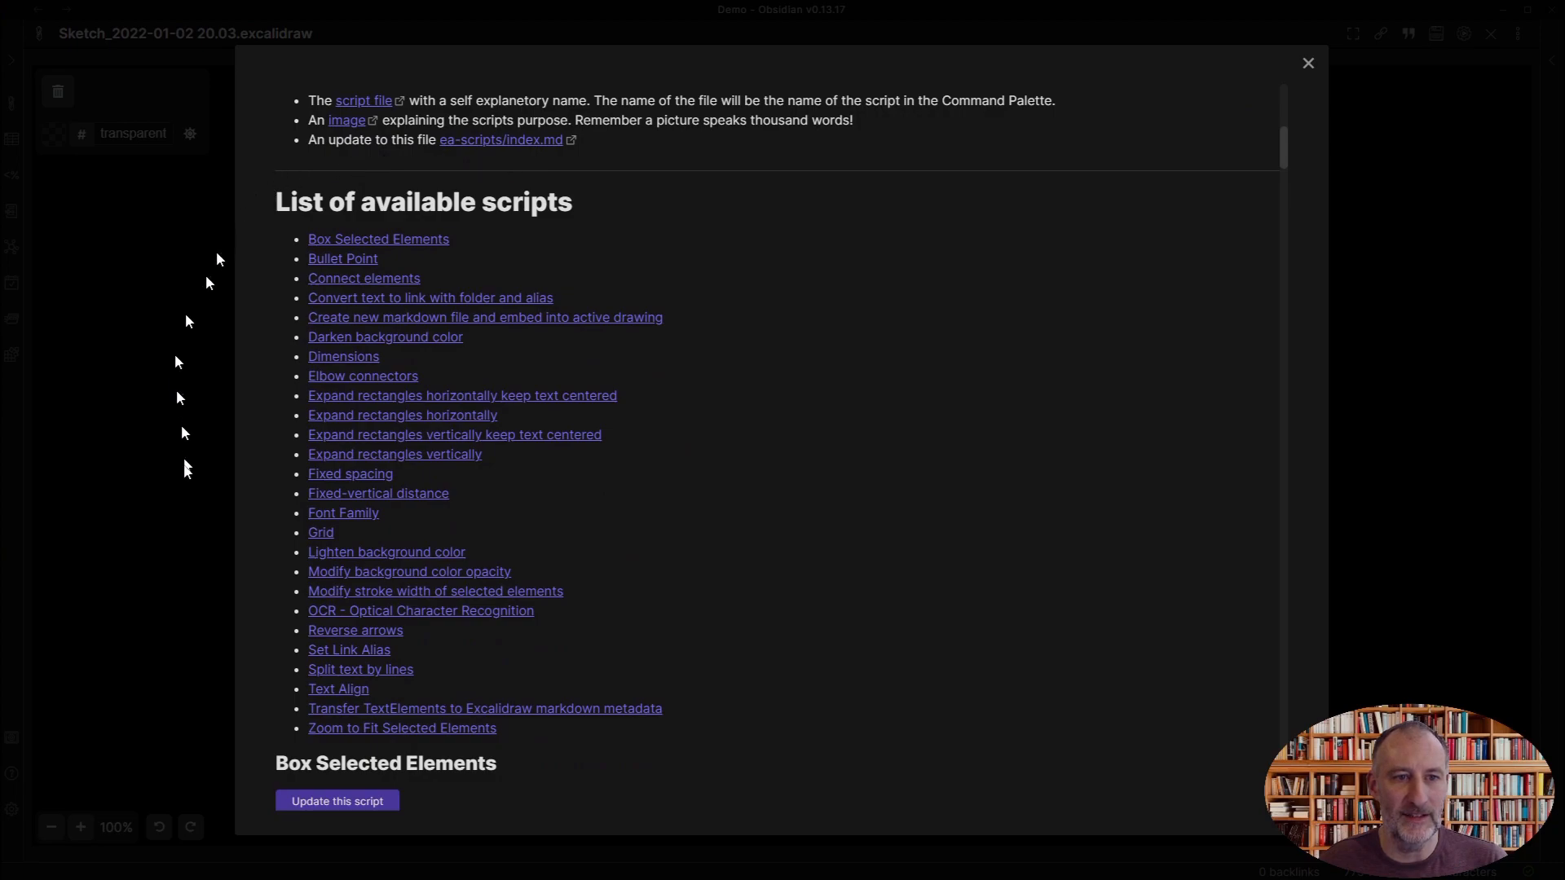
pyautogui.moveTo(530, 662)
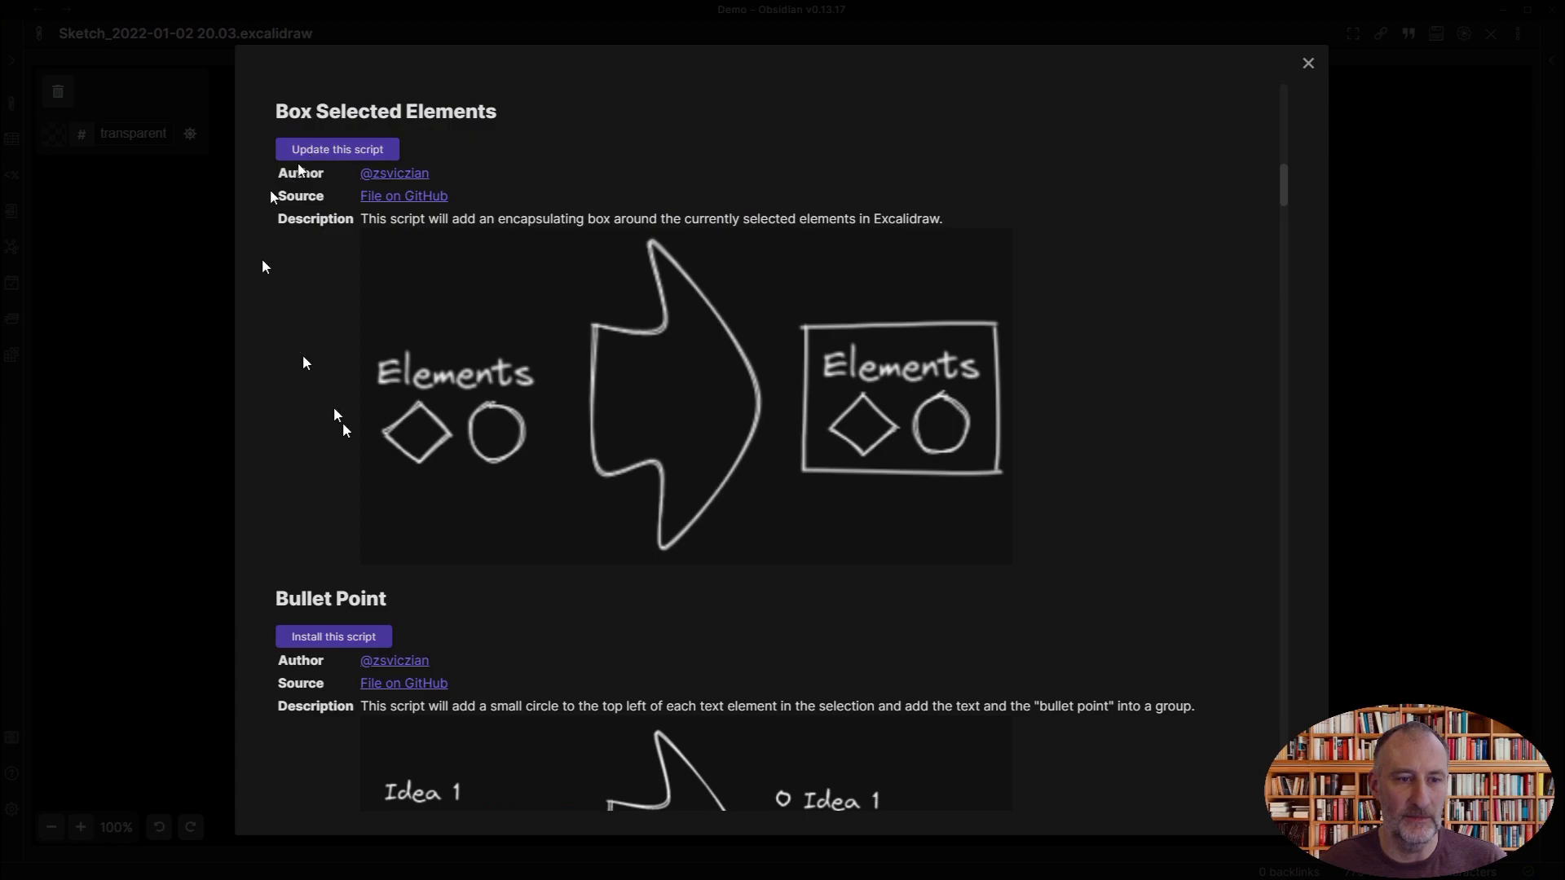
pyautogui.moveTo(344, 172)
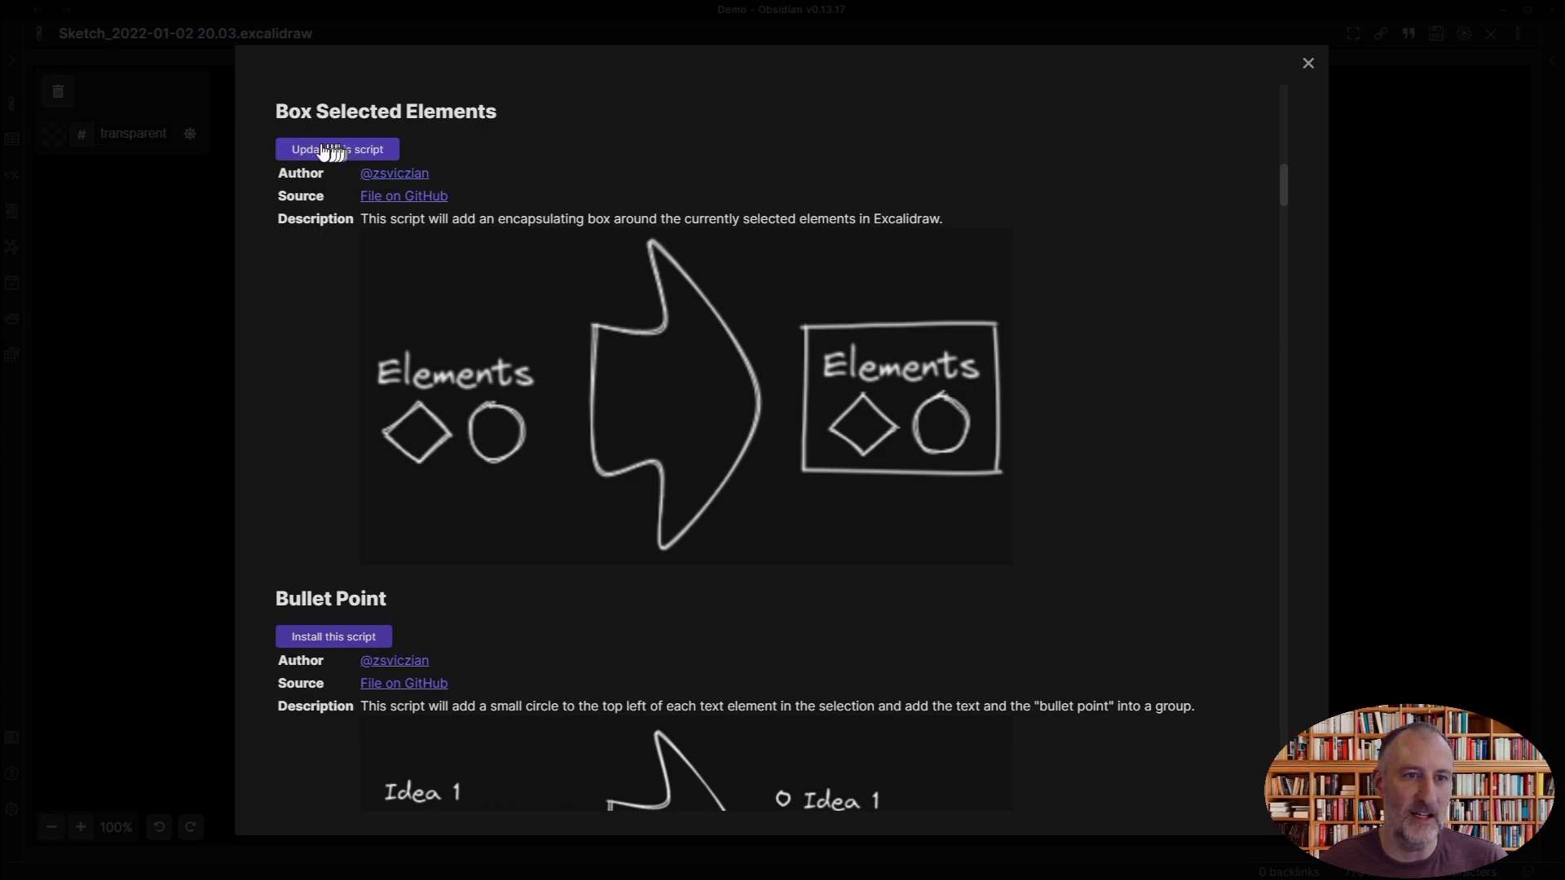
pyautogui.moveTo(596, 633)
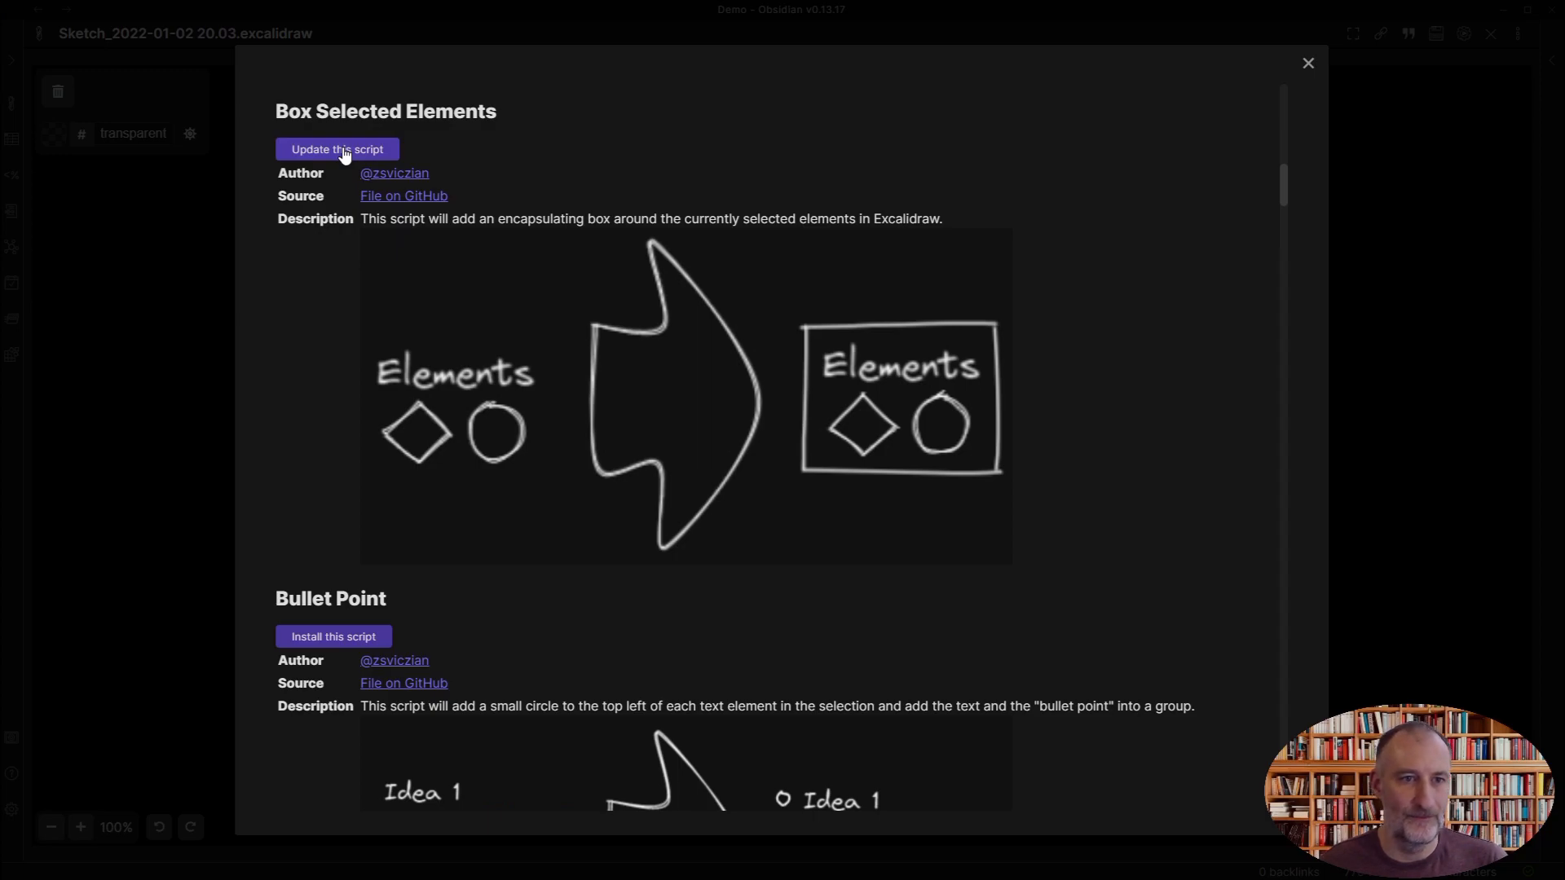
# Install the 'OCR - Optical Character Recognition' script, then close the script library
pyautogui.scroll(-3)
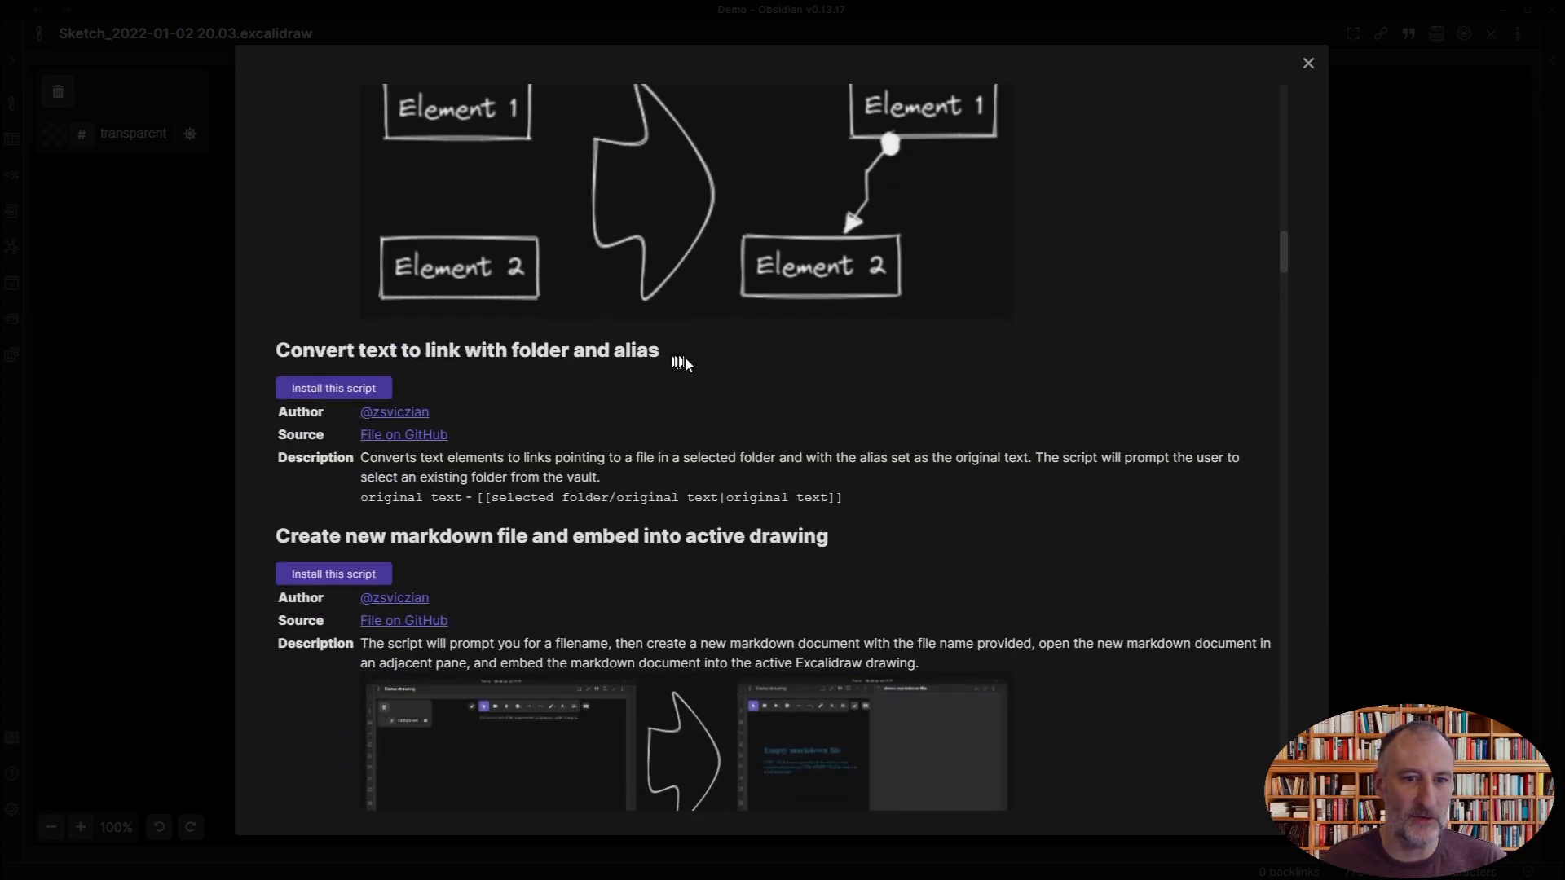
pyautogui.scroll(-3)
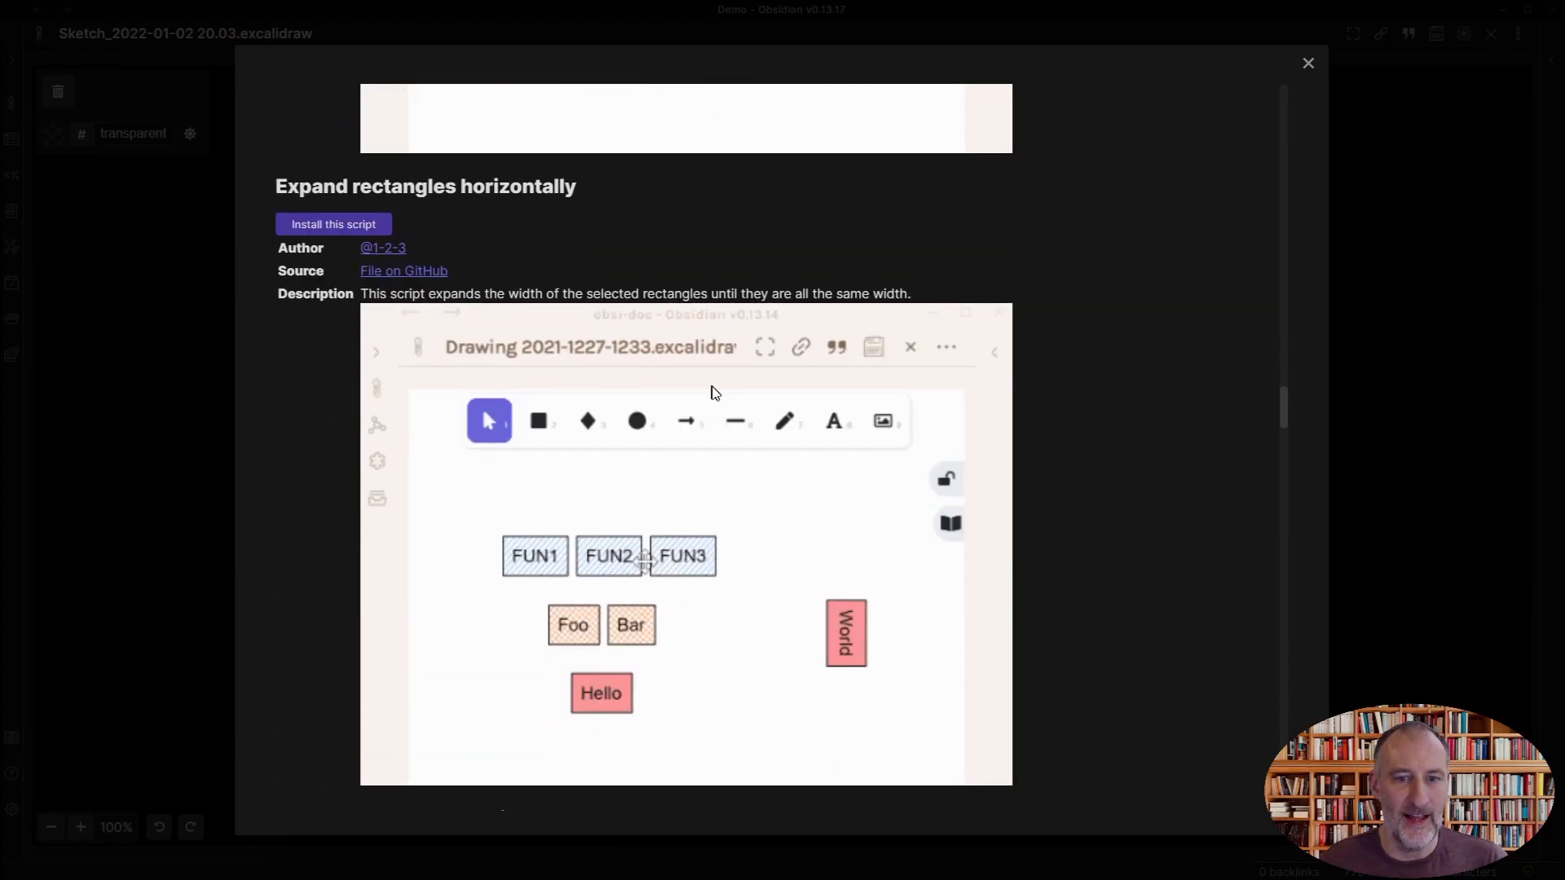
pyautogui.scroll(-3)
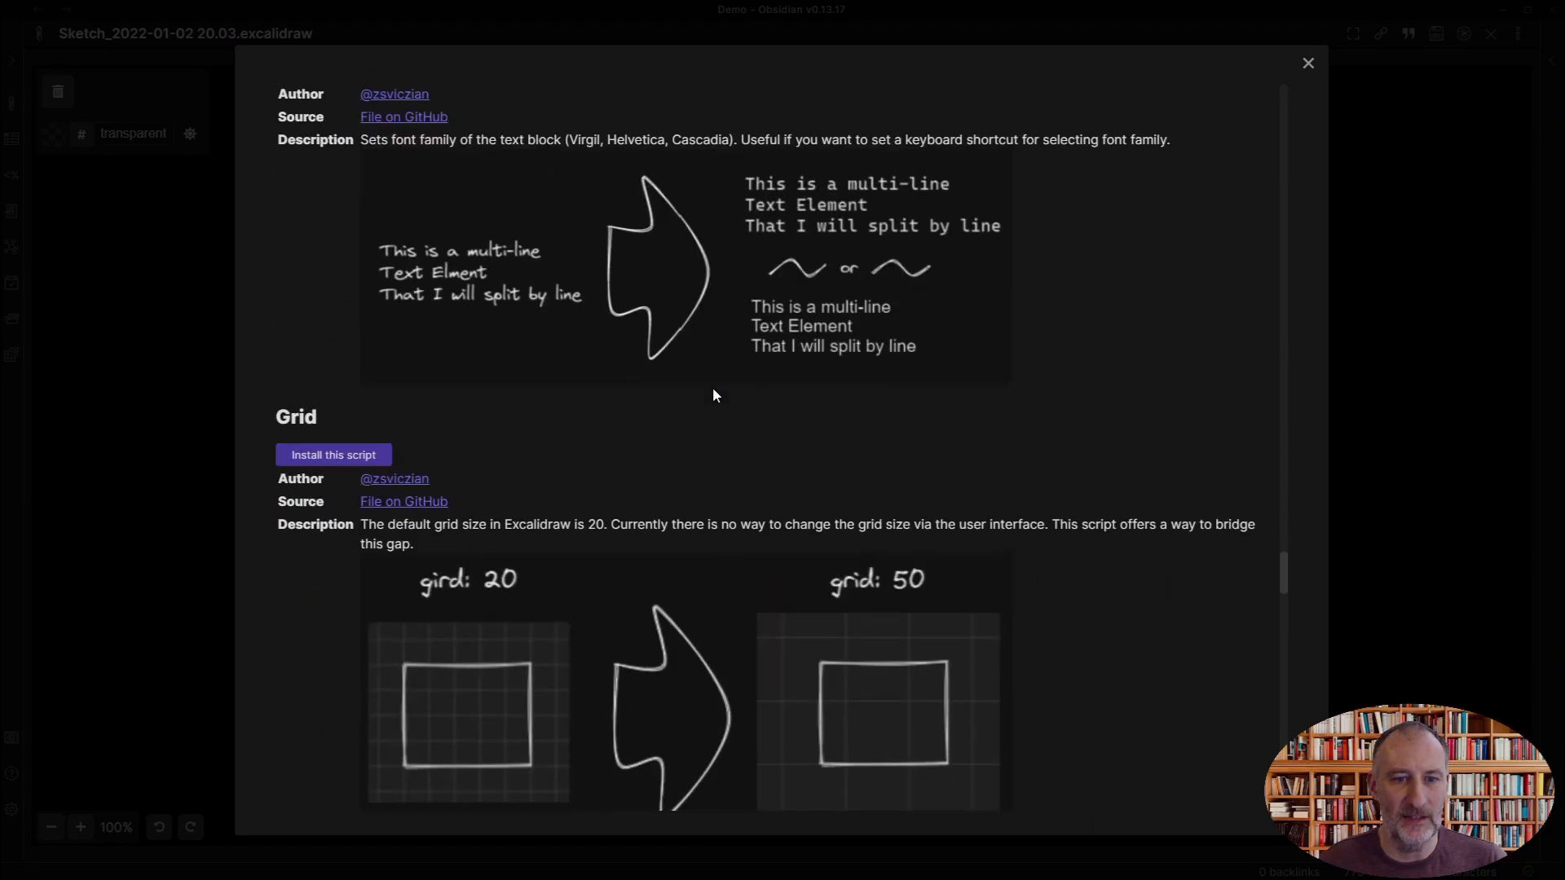
pyautogui.scroll(-3)
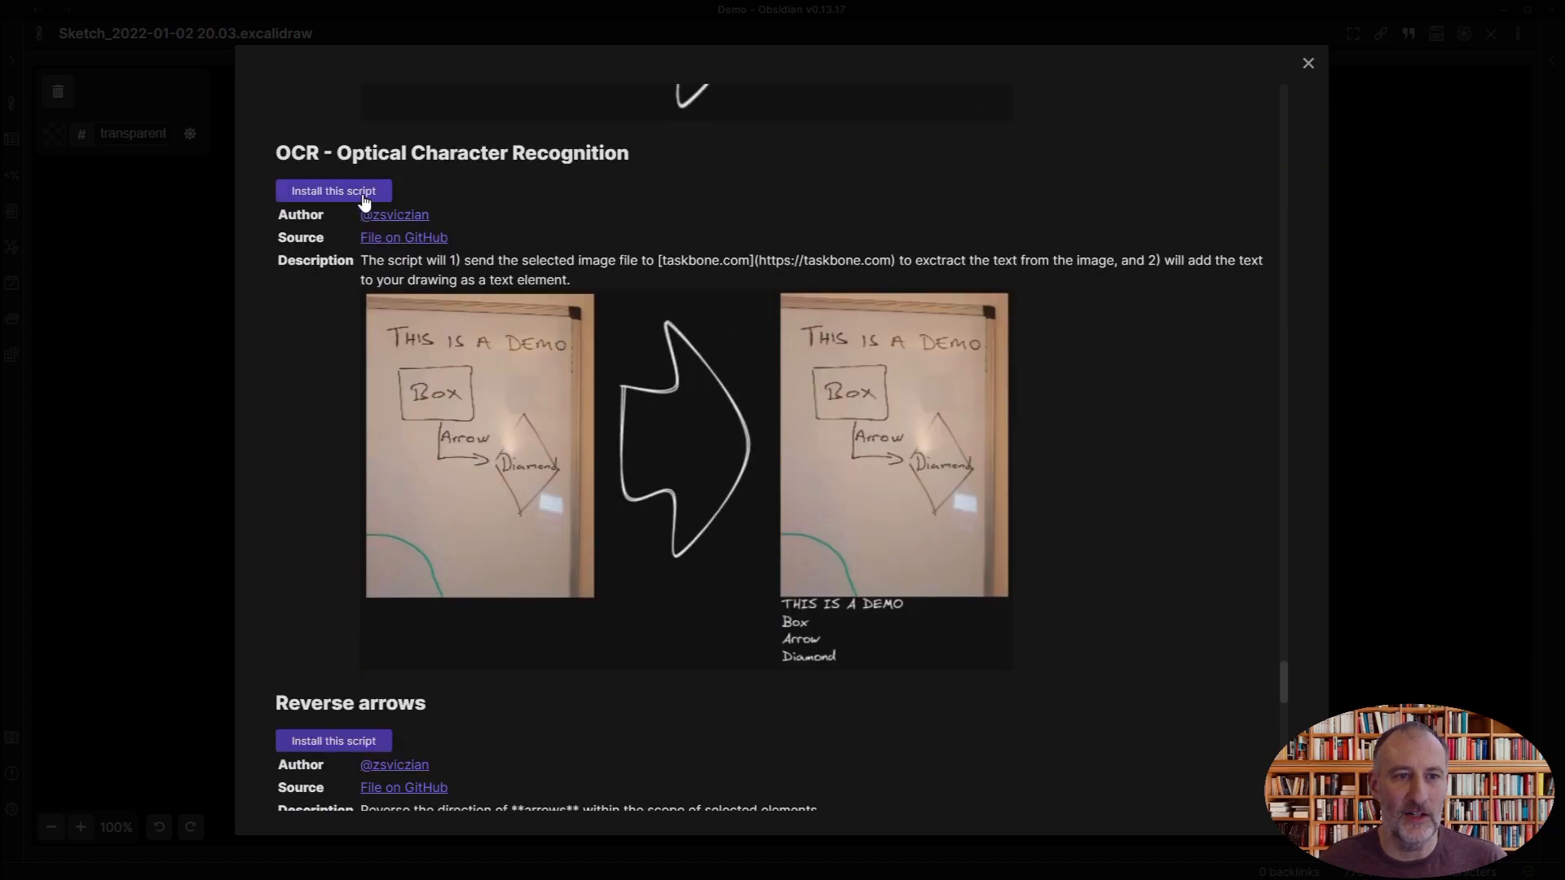
pyautogui.moveTo(323, 159)
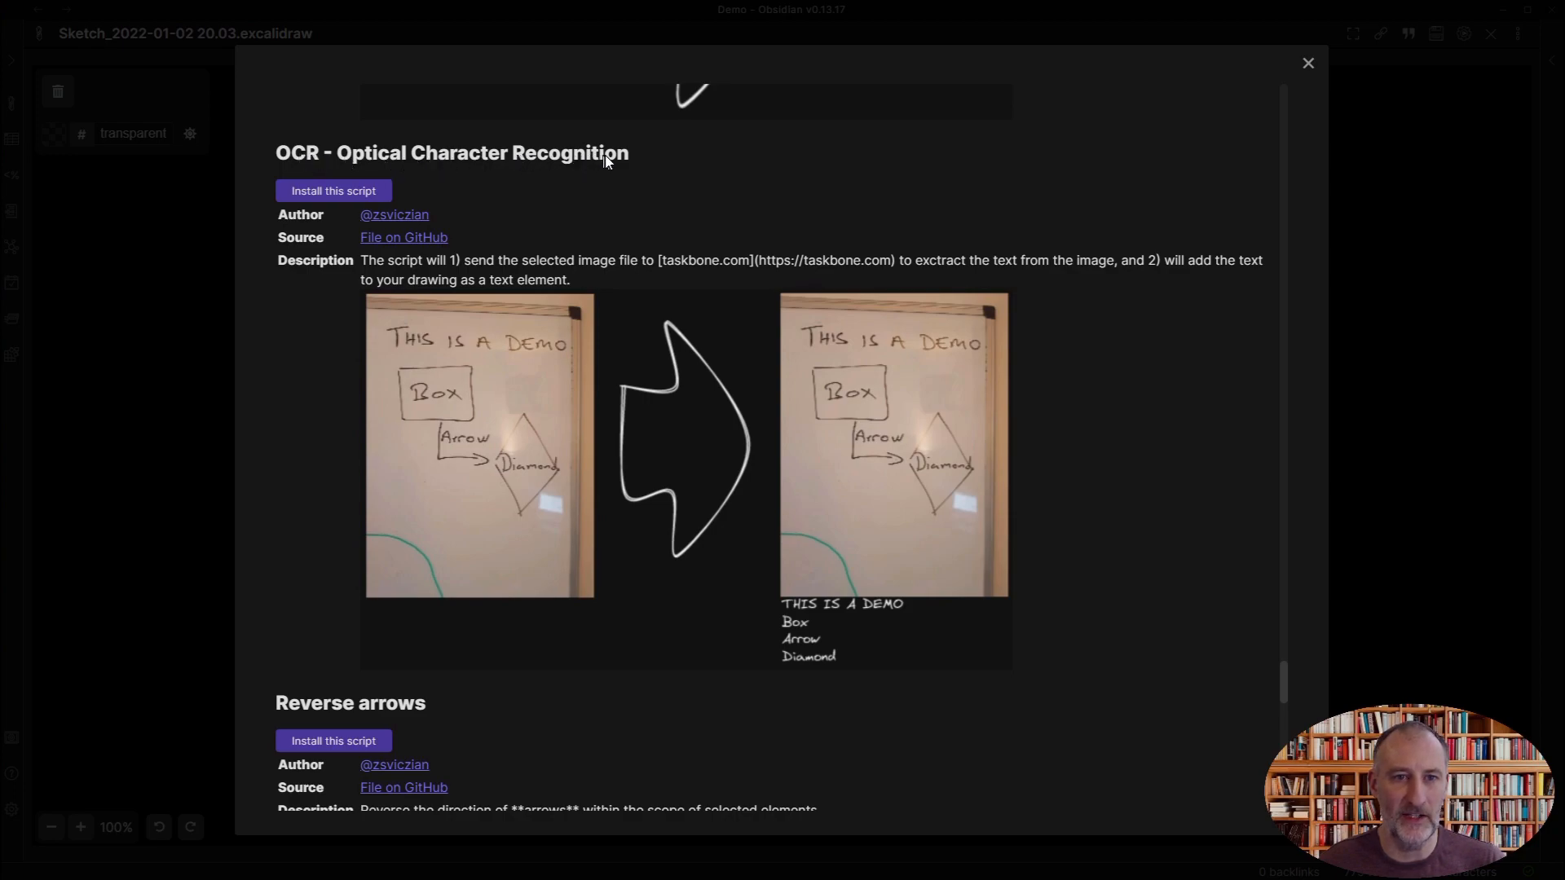
pyautogui.moveTo(489, 289)
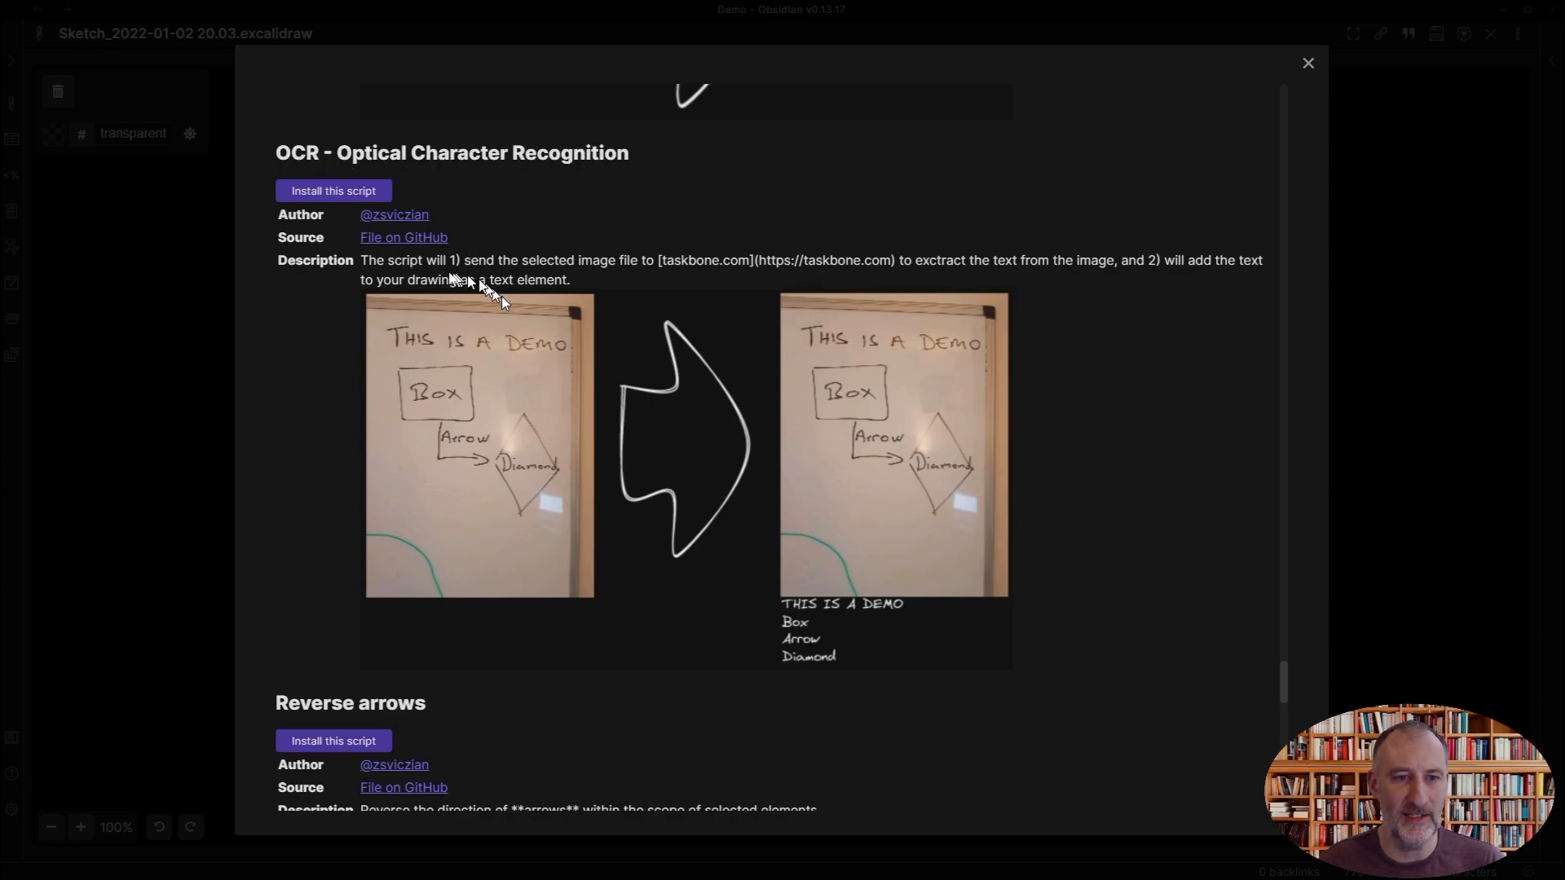
pyautogui.moveTo(609, 542)
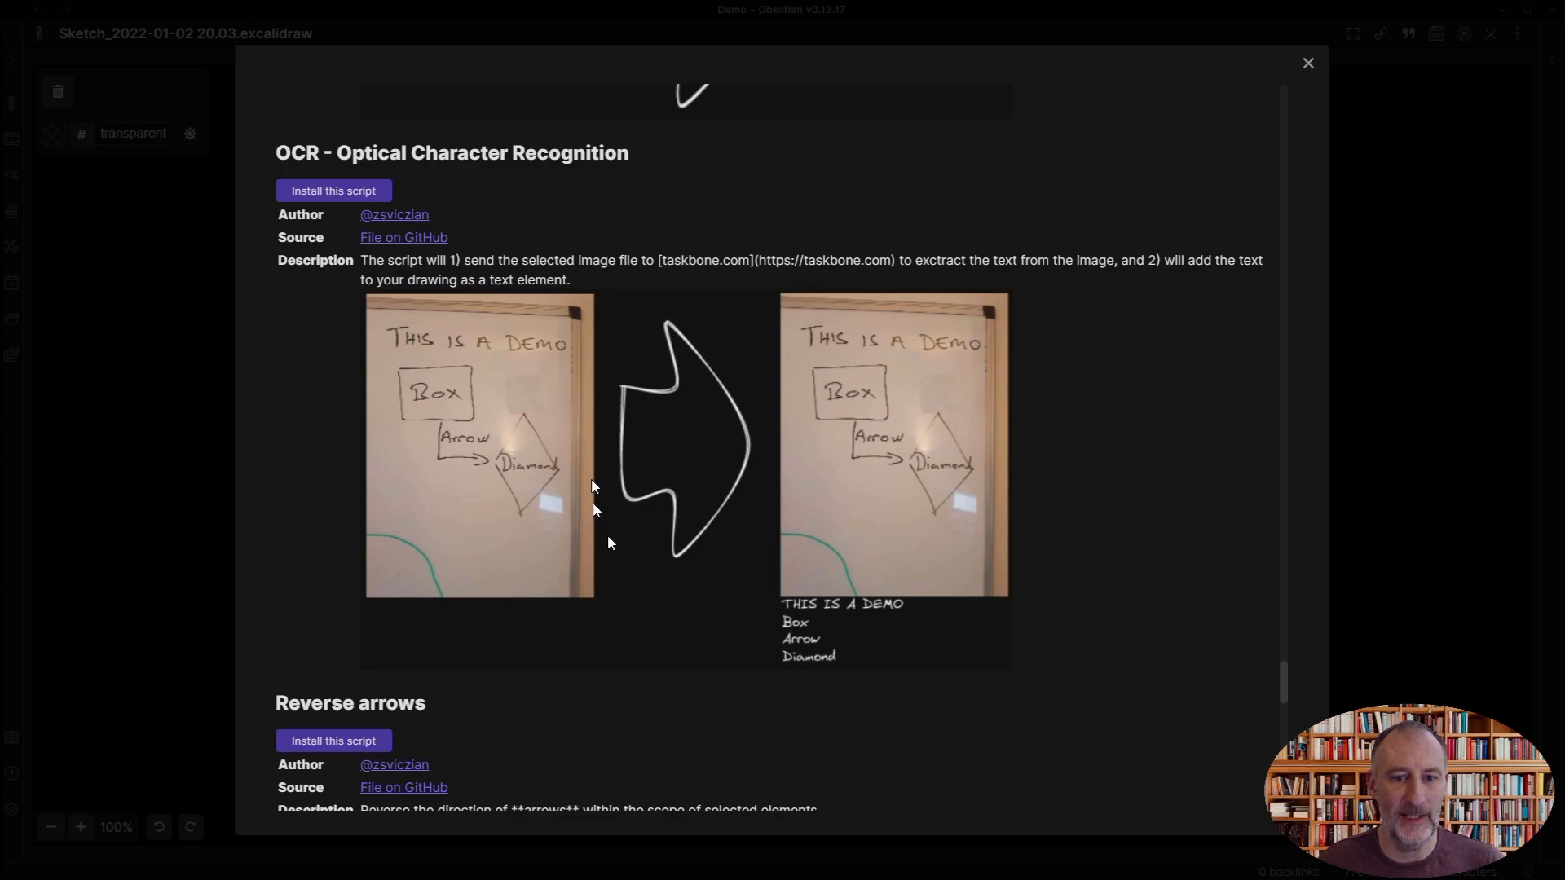
pyautogui.moveTo(892, 630)
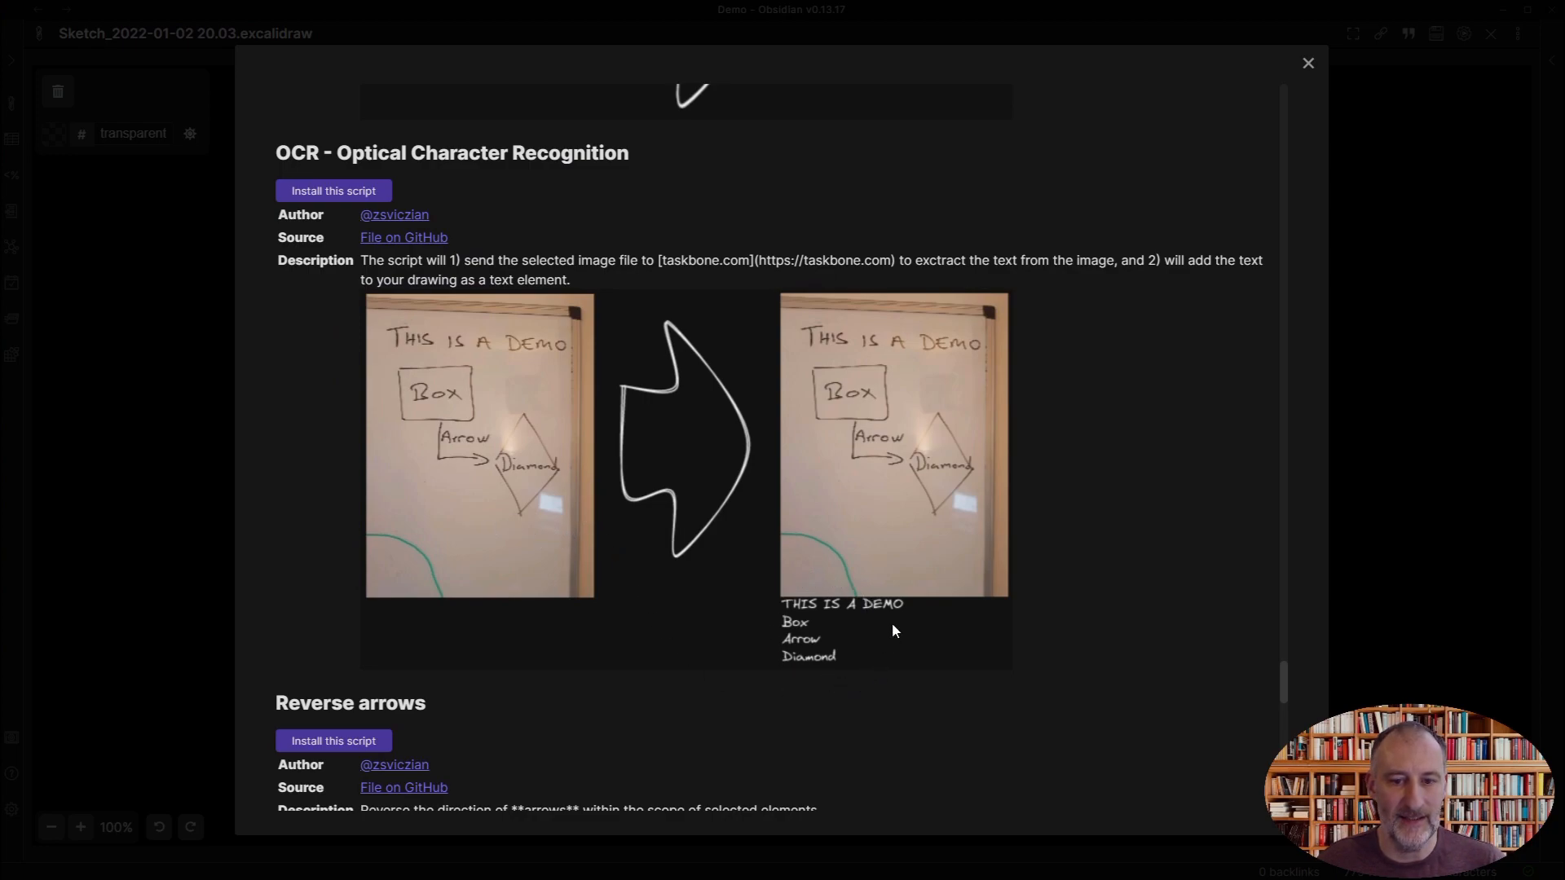
pyautogui.click(332, 191)
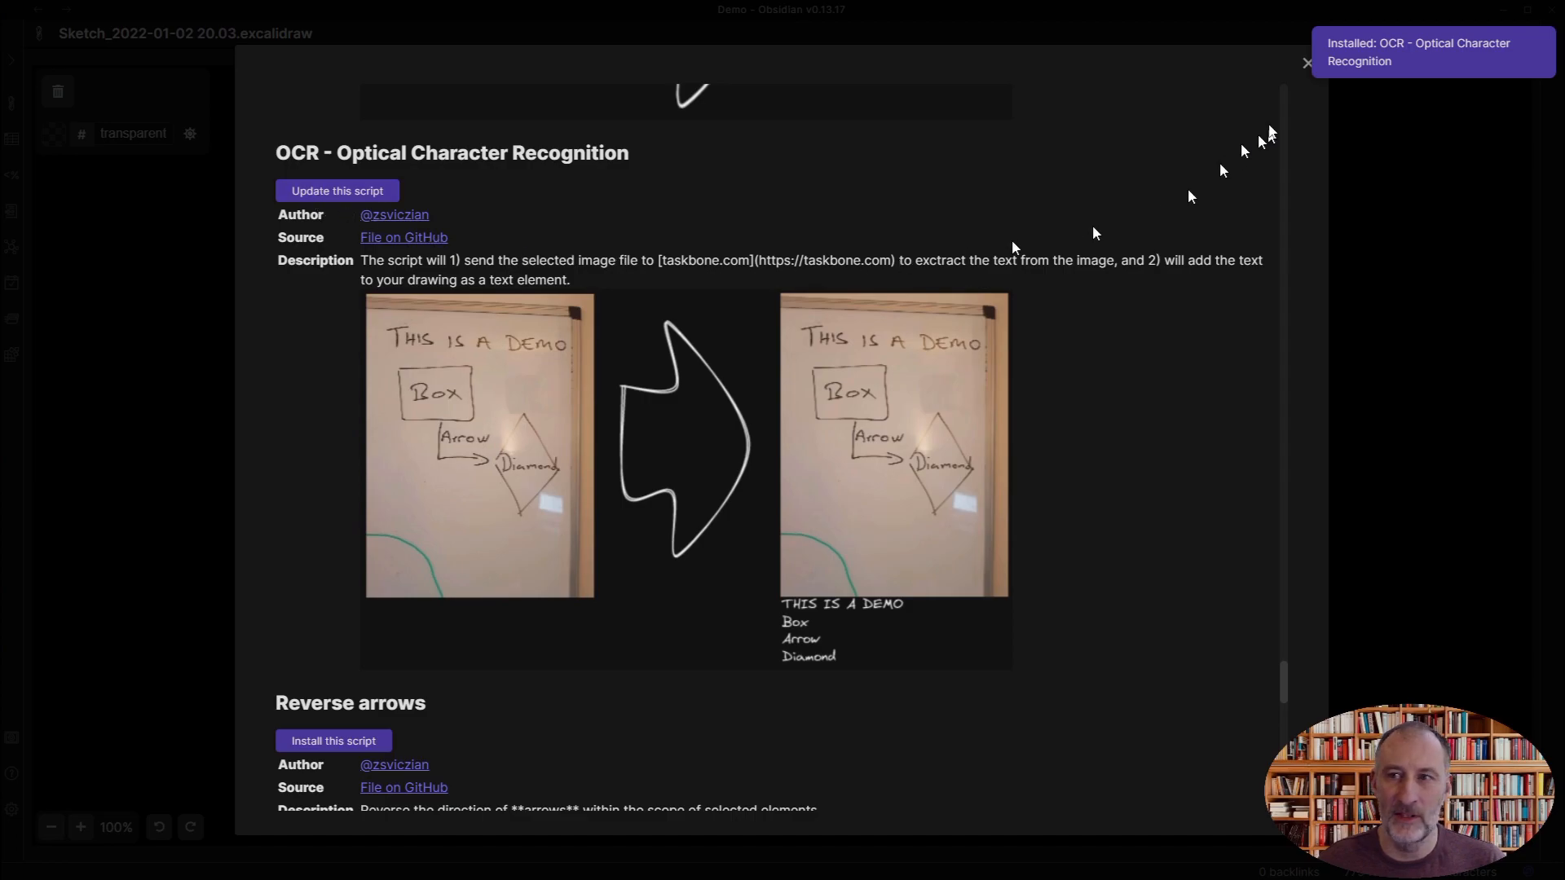
pyautogui.moveTo(1380, 61)
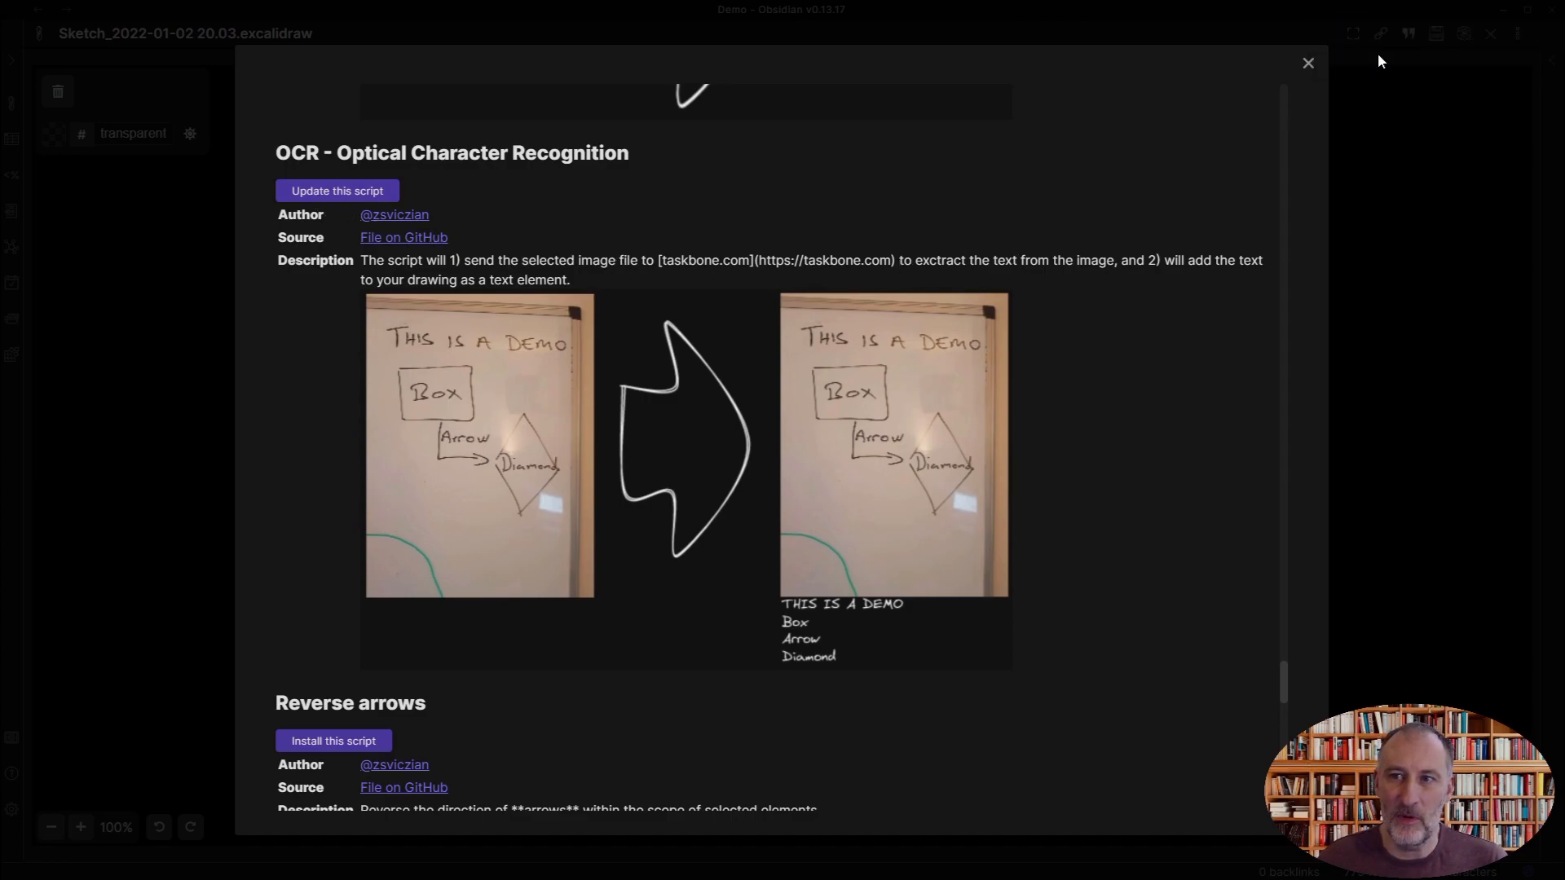
pyautogui.click(1307, 63)
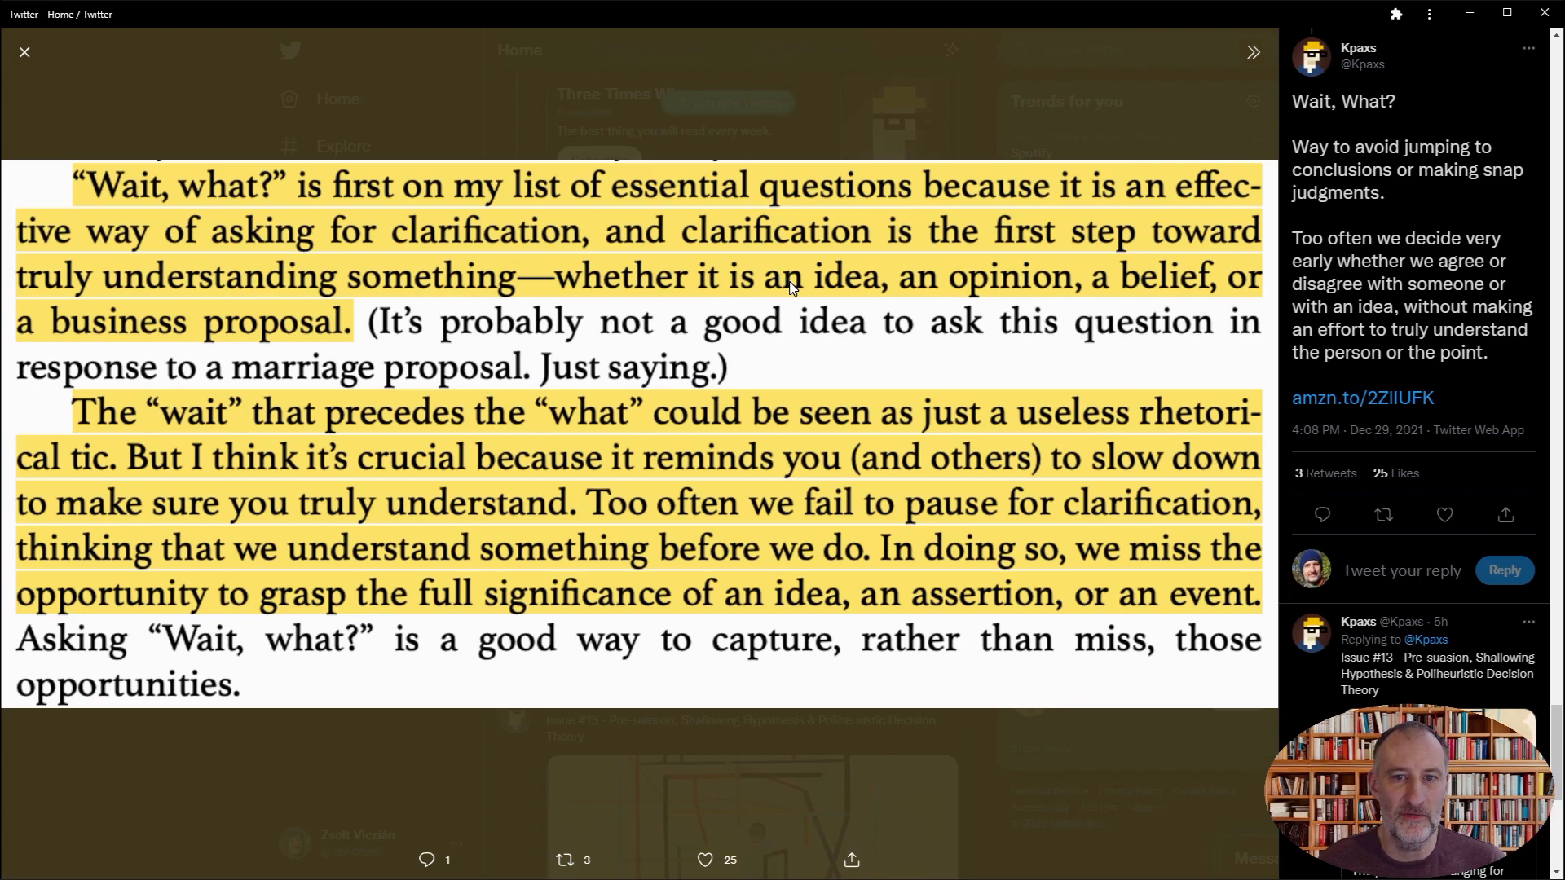
# Copy the highlighted book-quote image from the tweet via its context menu
pyautogui.rightClick(788, 289)
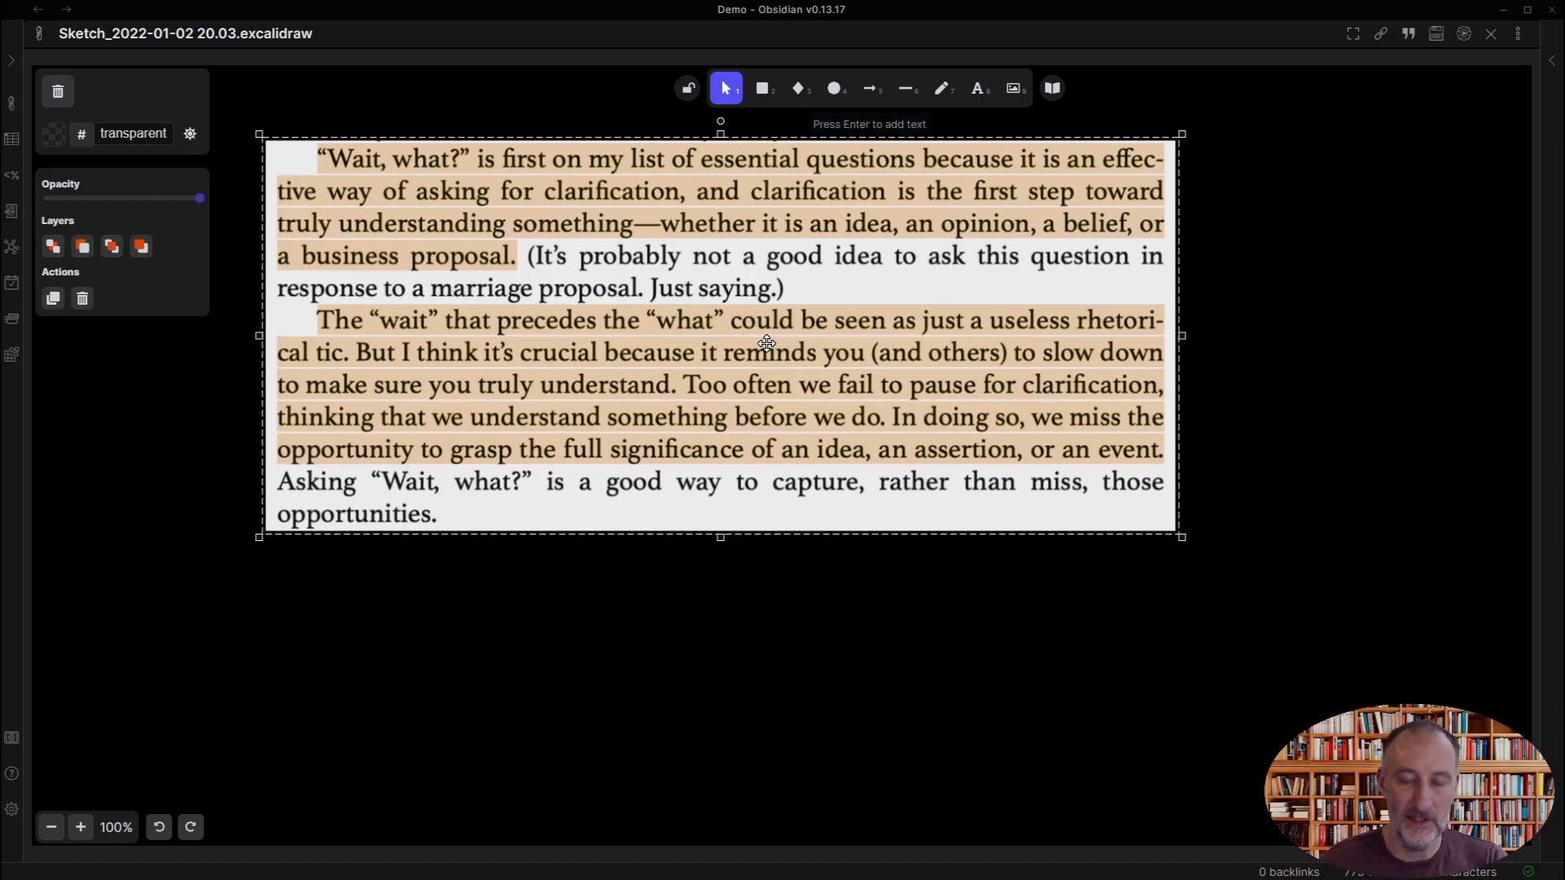
# Run the downloaded OCR script from the command palette on the pasted quote image
pyautogui.press('ctrl+p')
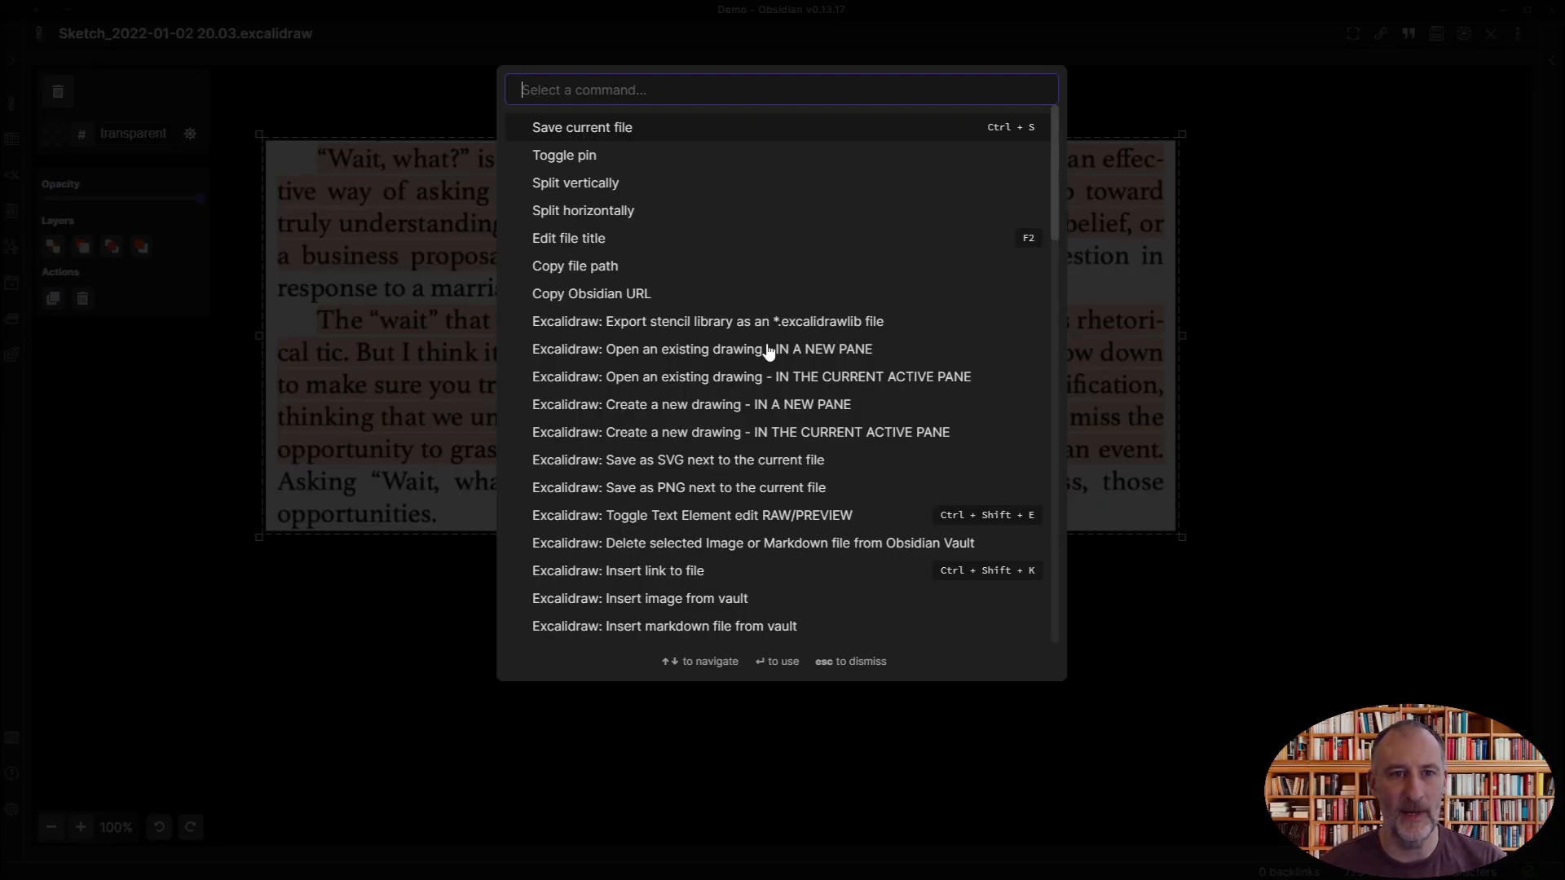
pyautogui.write('ocr')
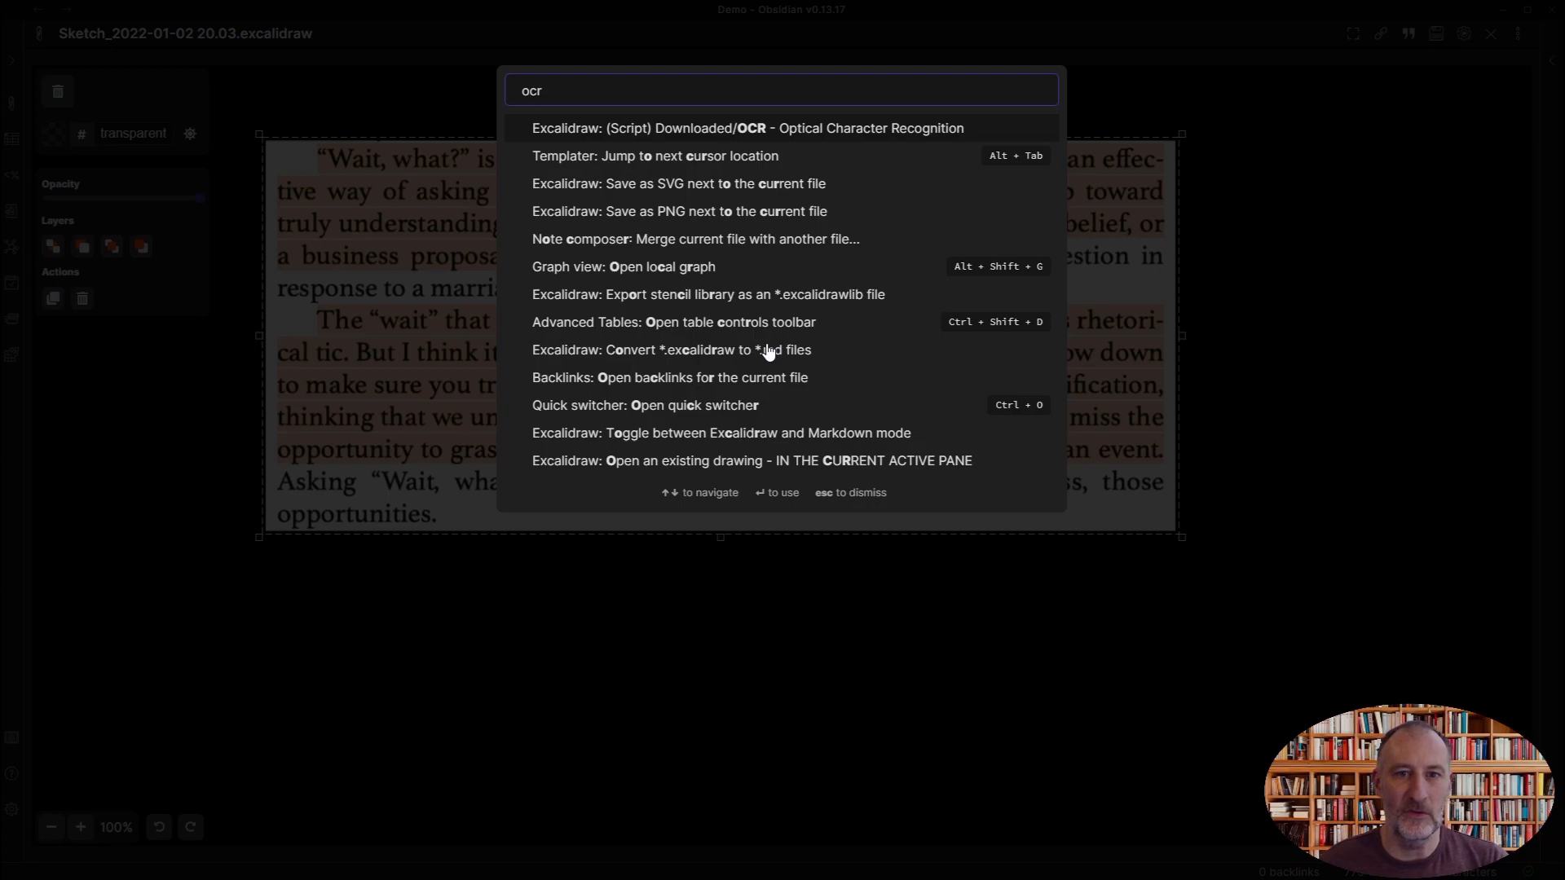
pyautogui.click(748, 128)
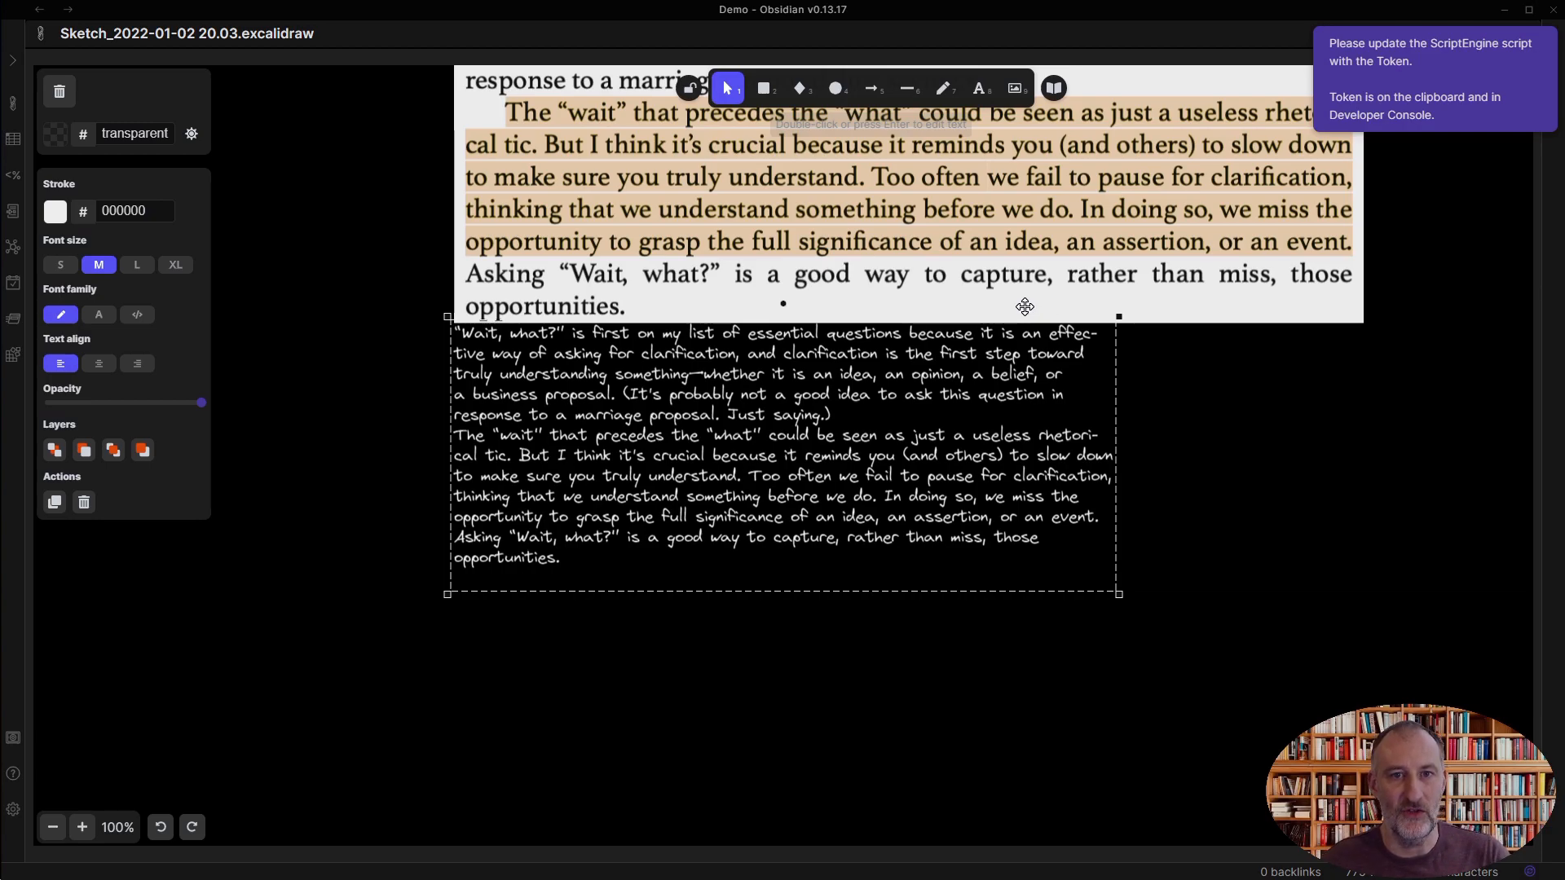
pyautogui.moveTo(1342, 120)
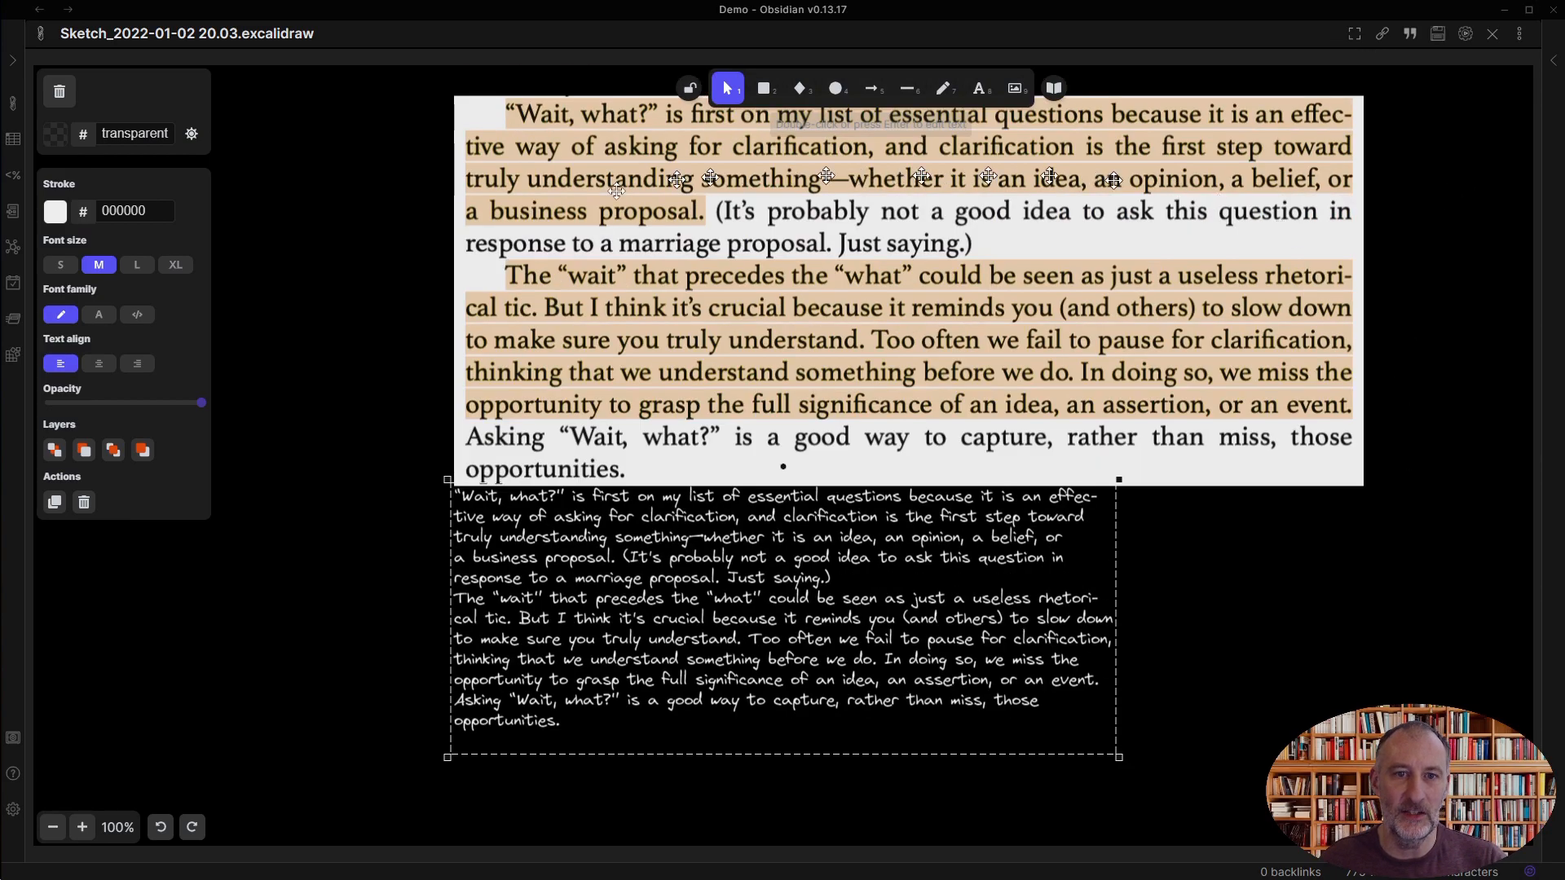
pyautogui.moveTo(15, 62)
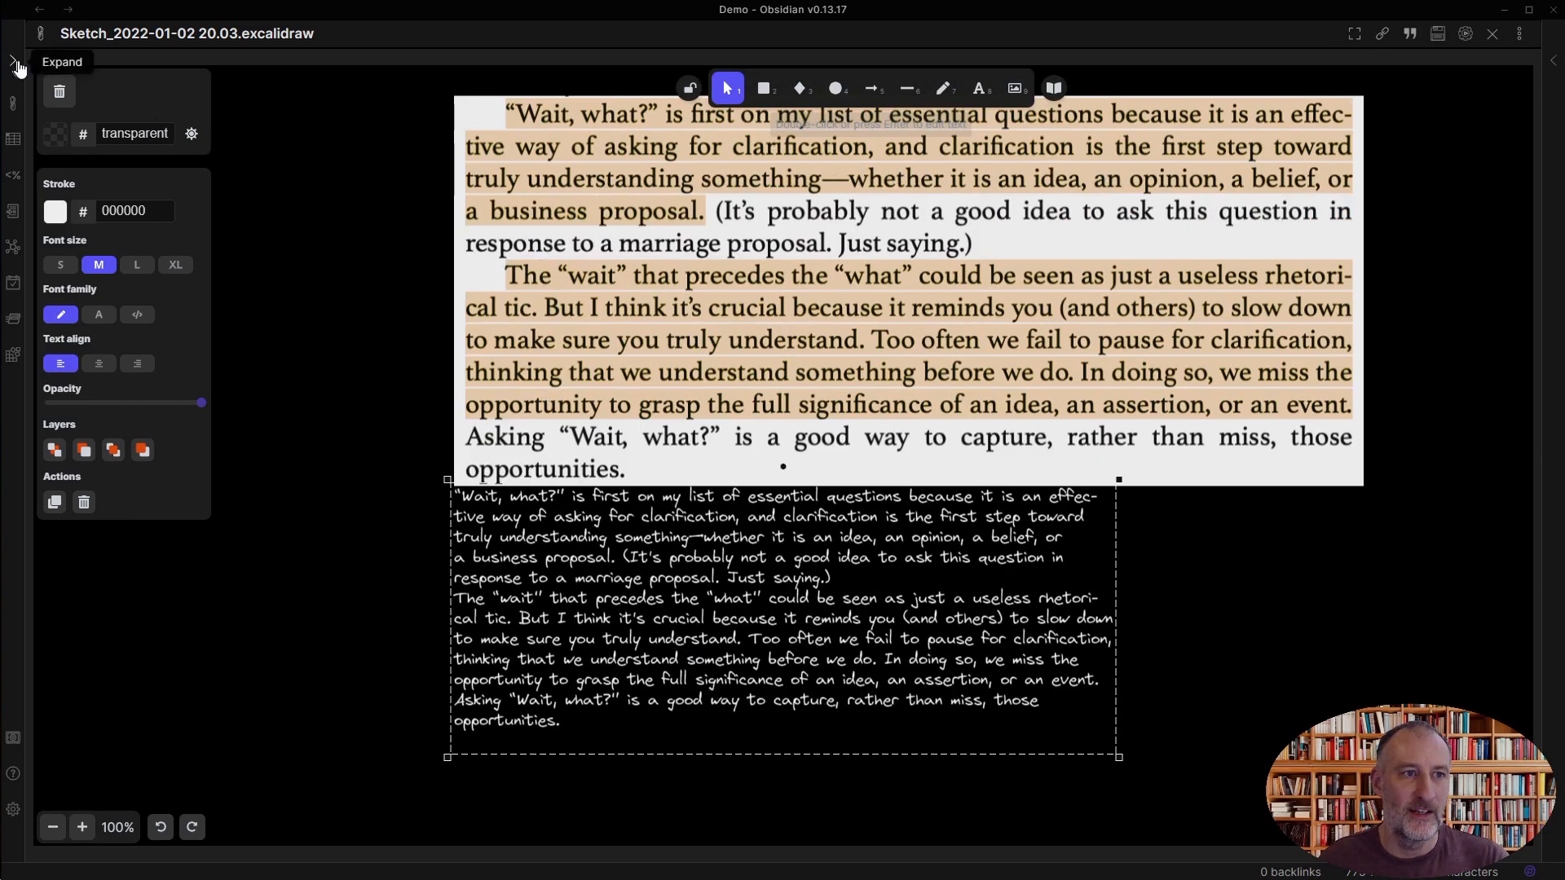
# Open the OCR script file from the sidebar and scroll to its token line
pyautogui.click(16, 63)
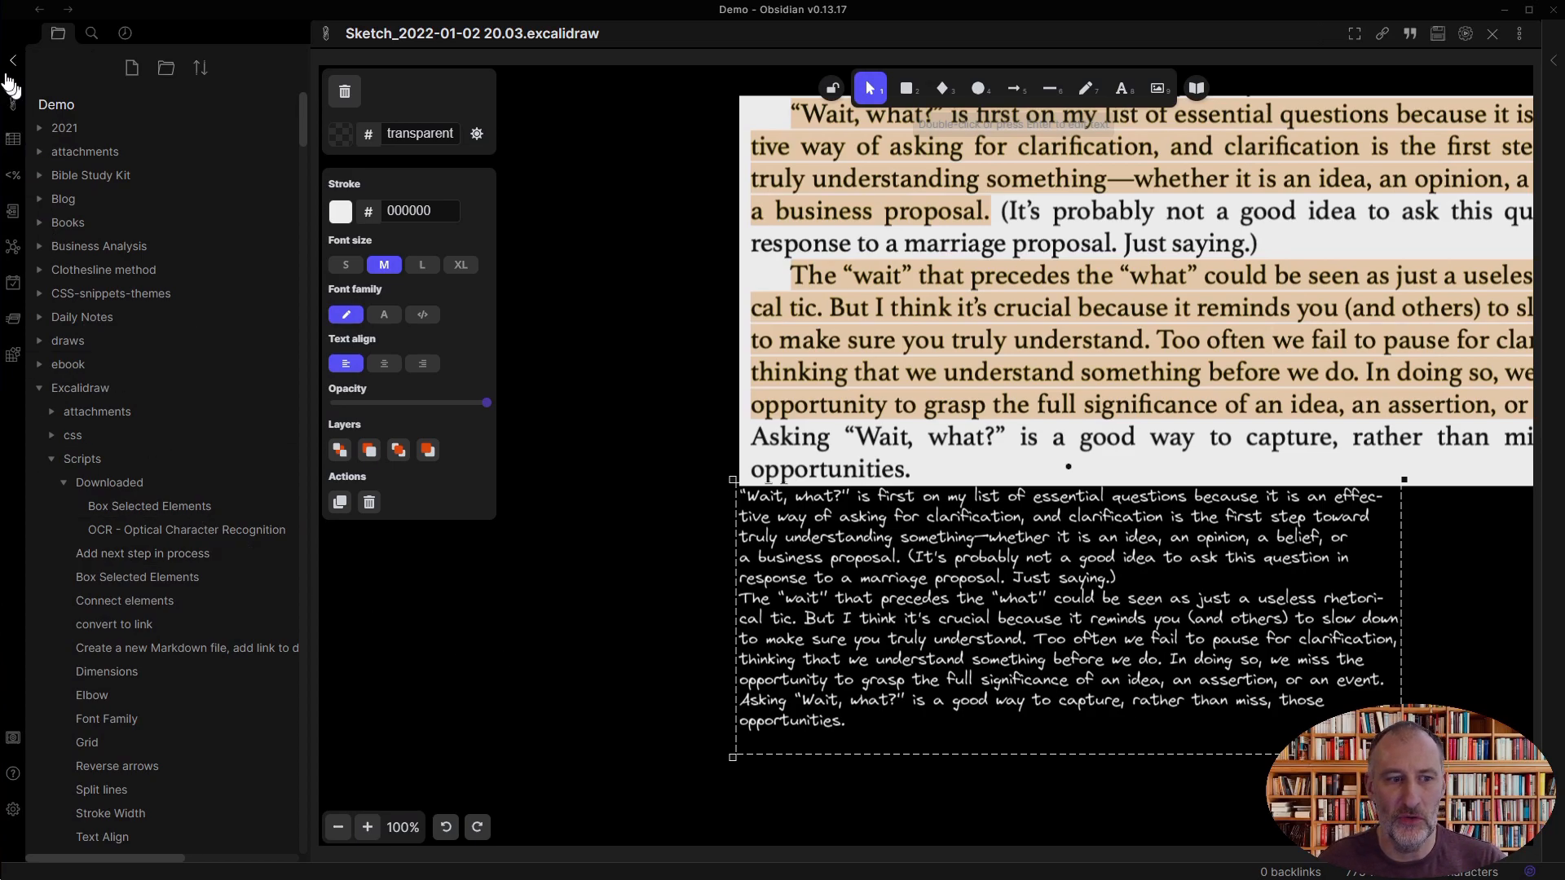
pyautogui.moveTo(81, 458)
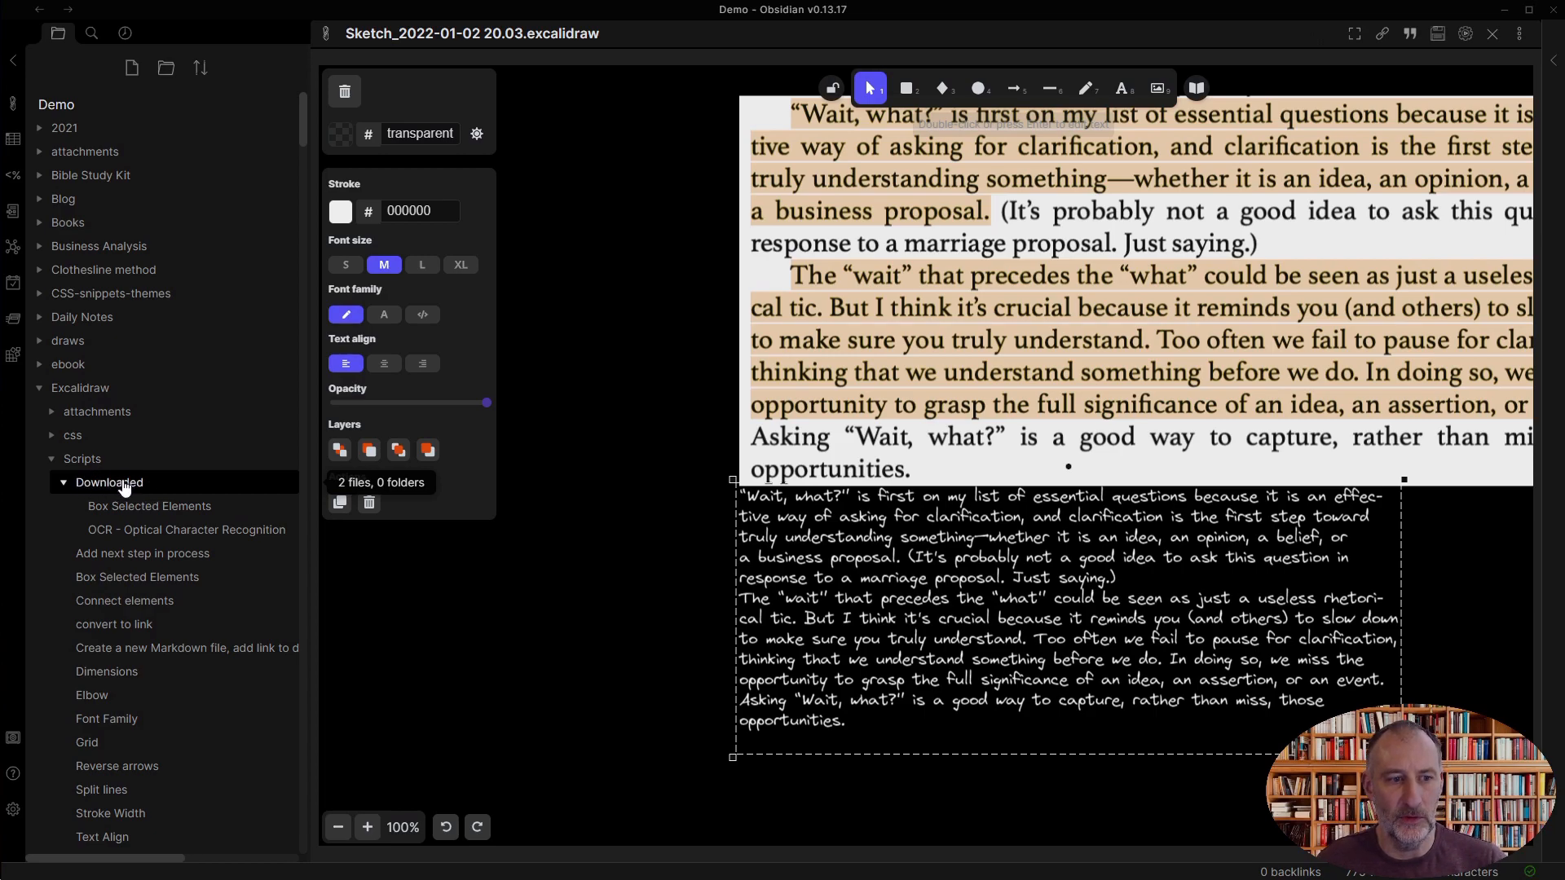
pyautogui.moveTo(186, 529)
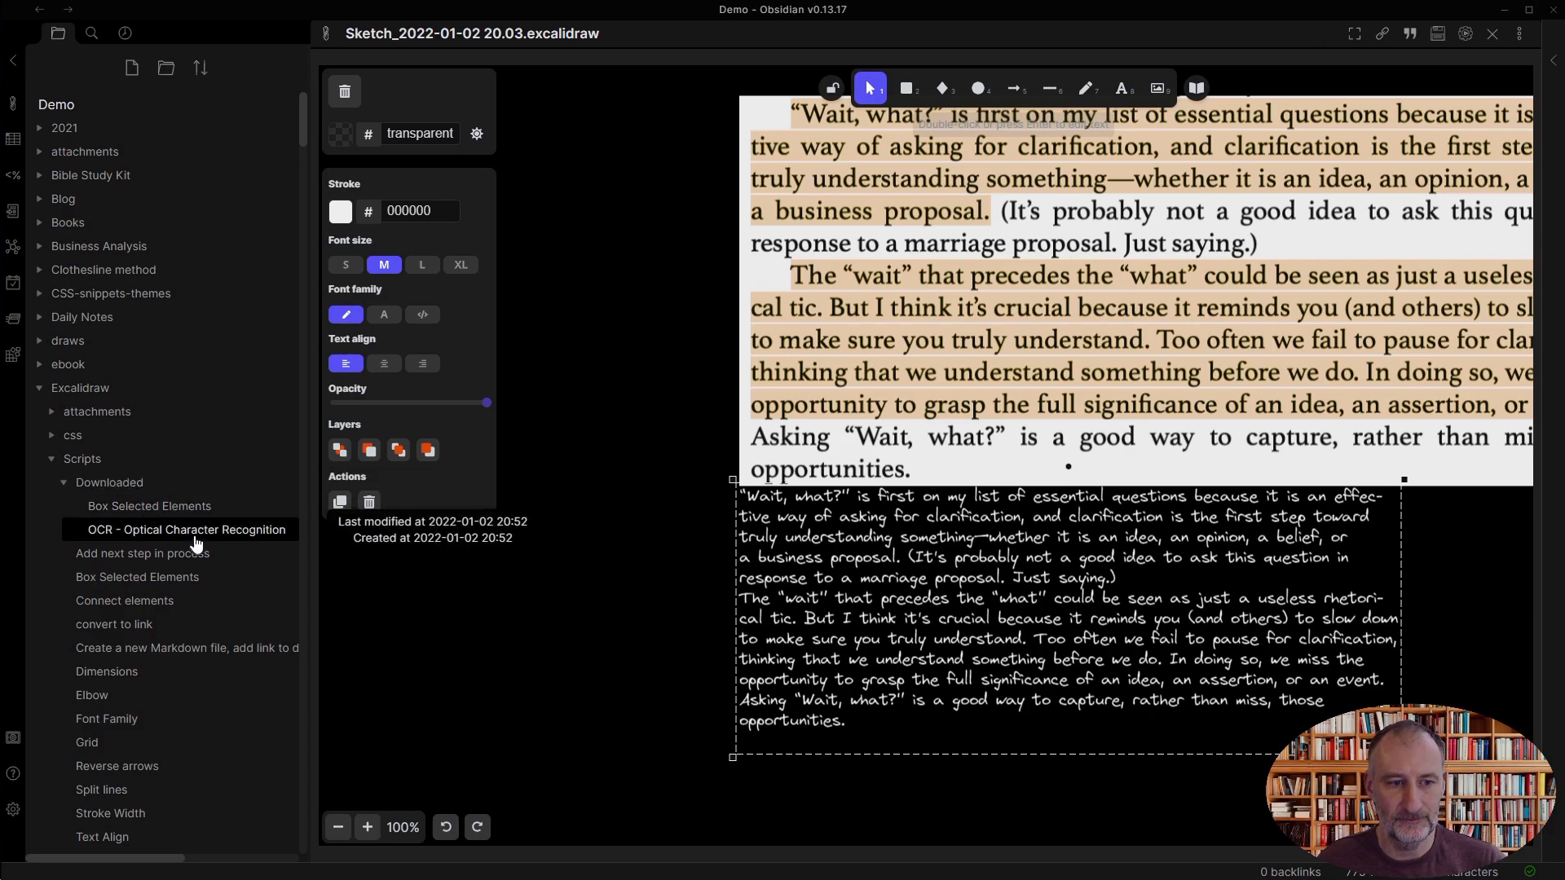
pyautogui.click(186, 529)
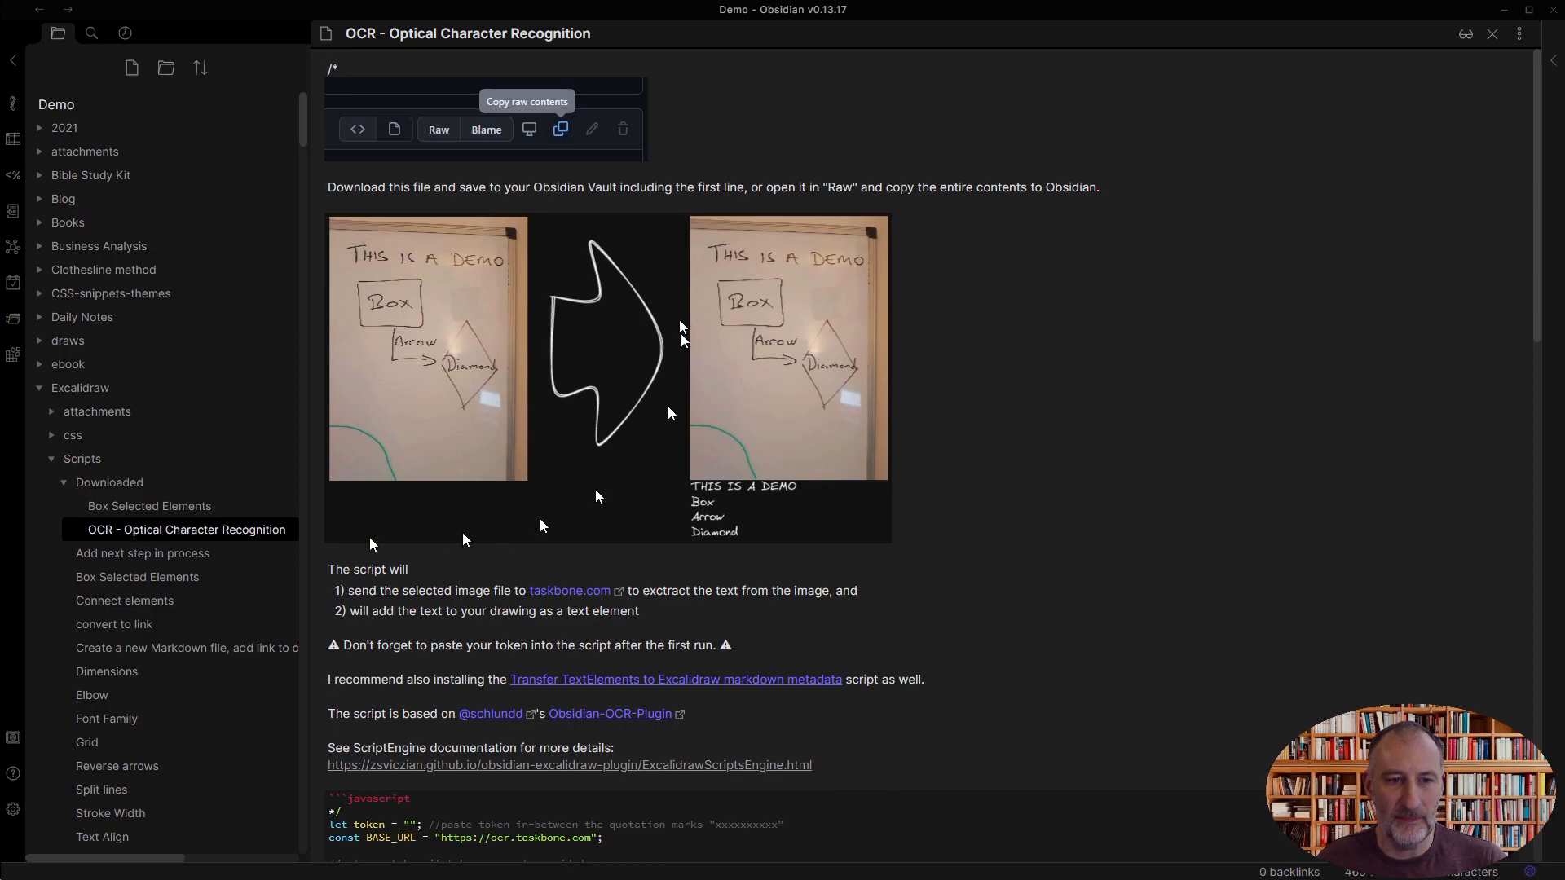
pyautogui.scroll(-3)
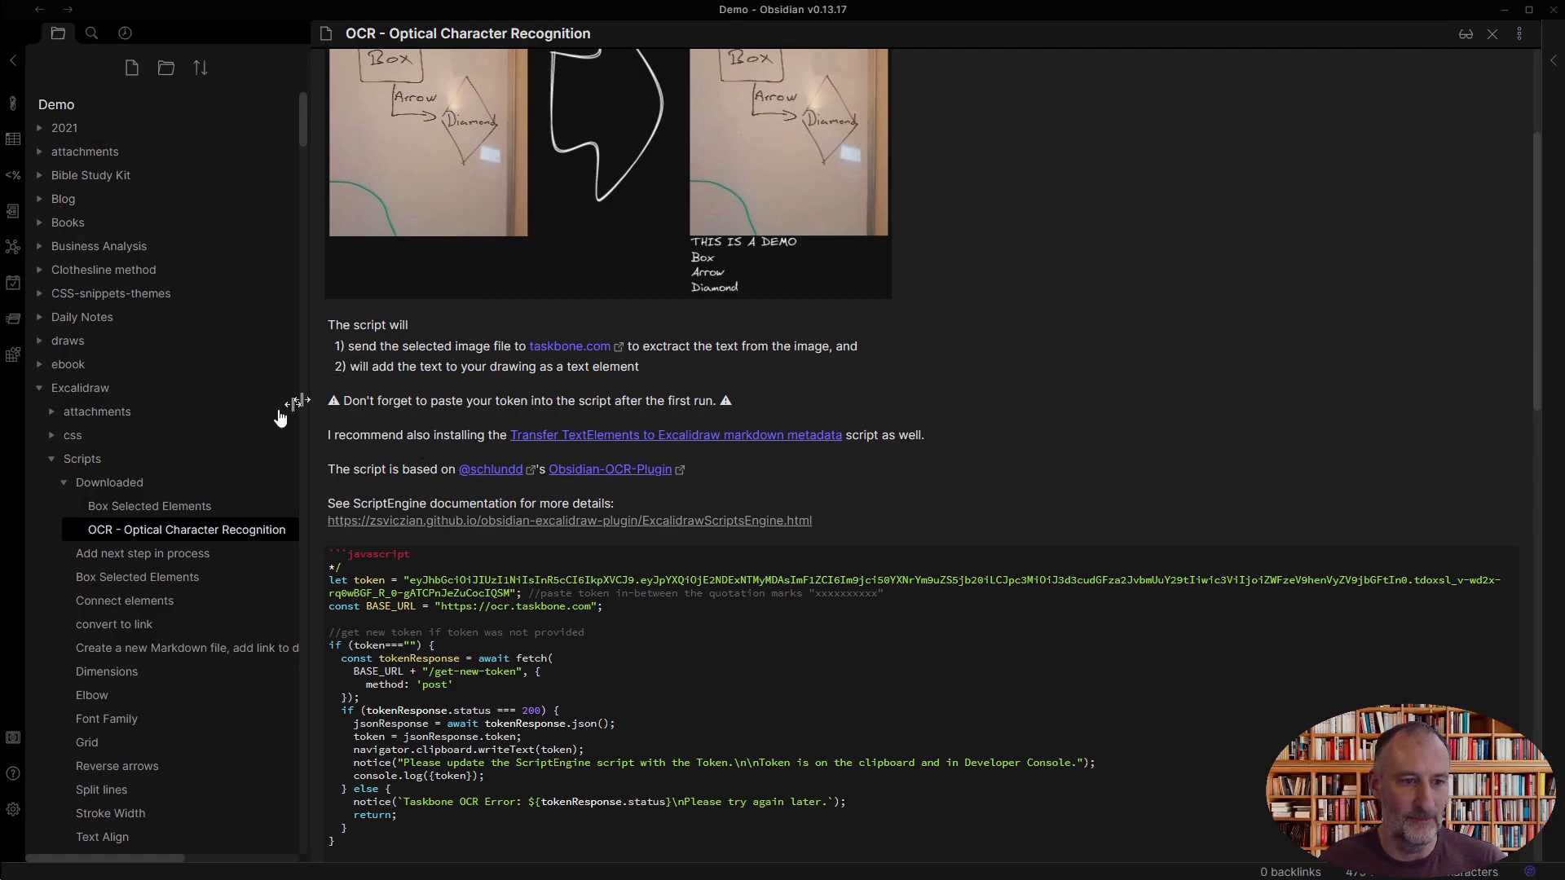
pyautogui.moveTo(199, 554)
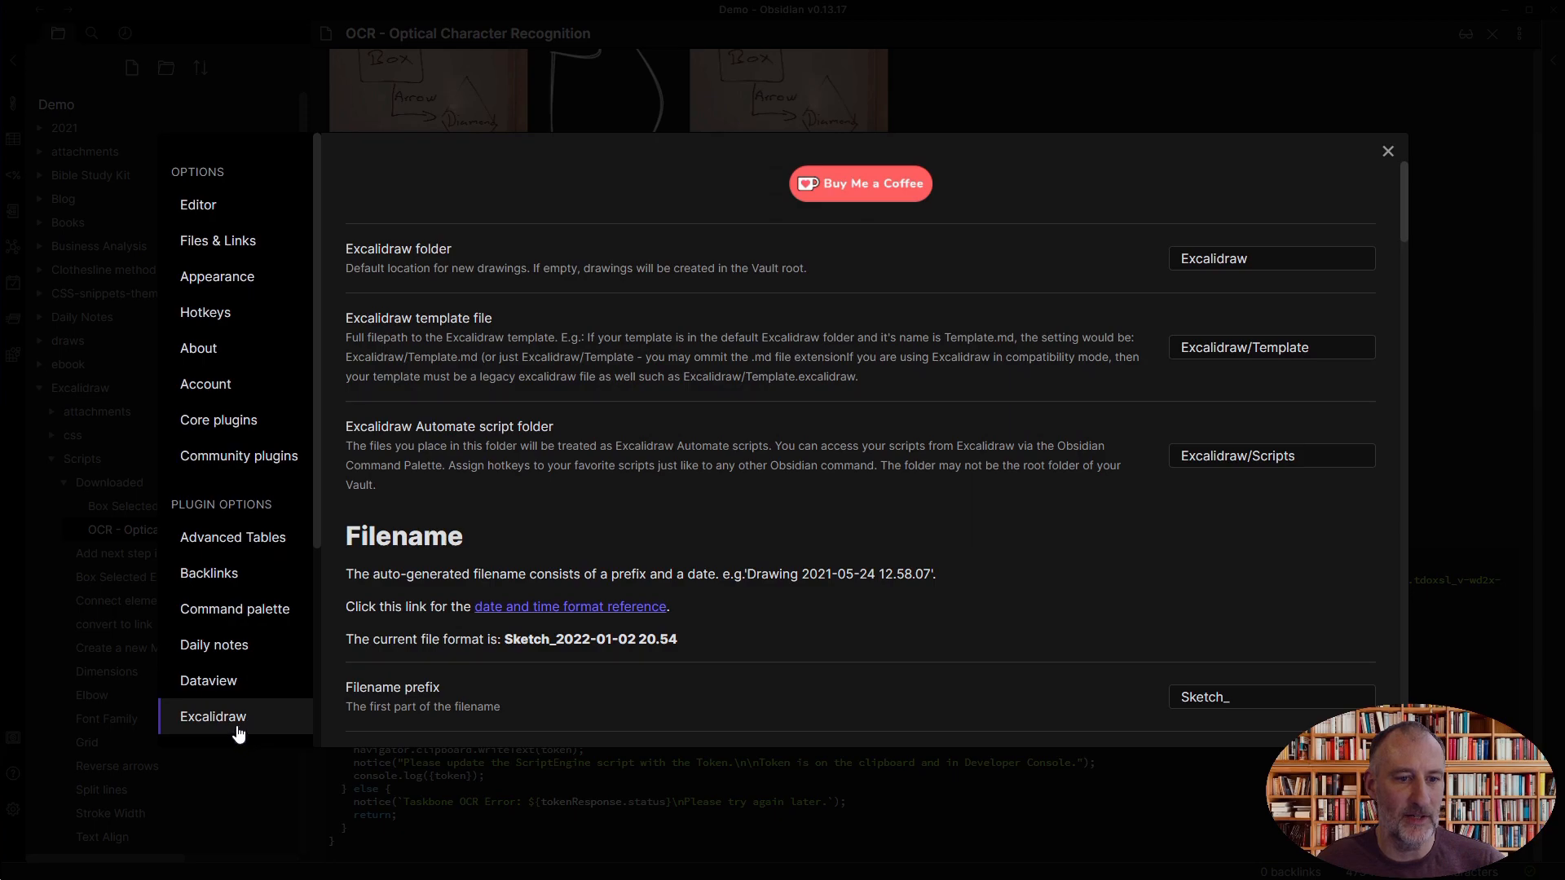
# Check the Excalidraw Automate script folder path, then close the plugin settings
pyautogui.tripleClick(1271, 455)
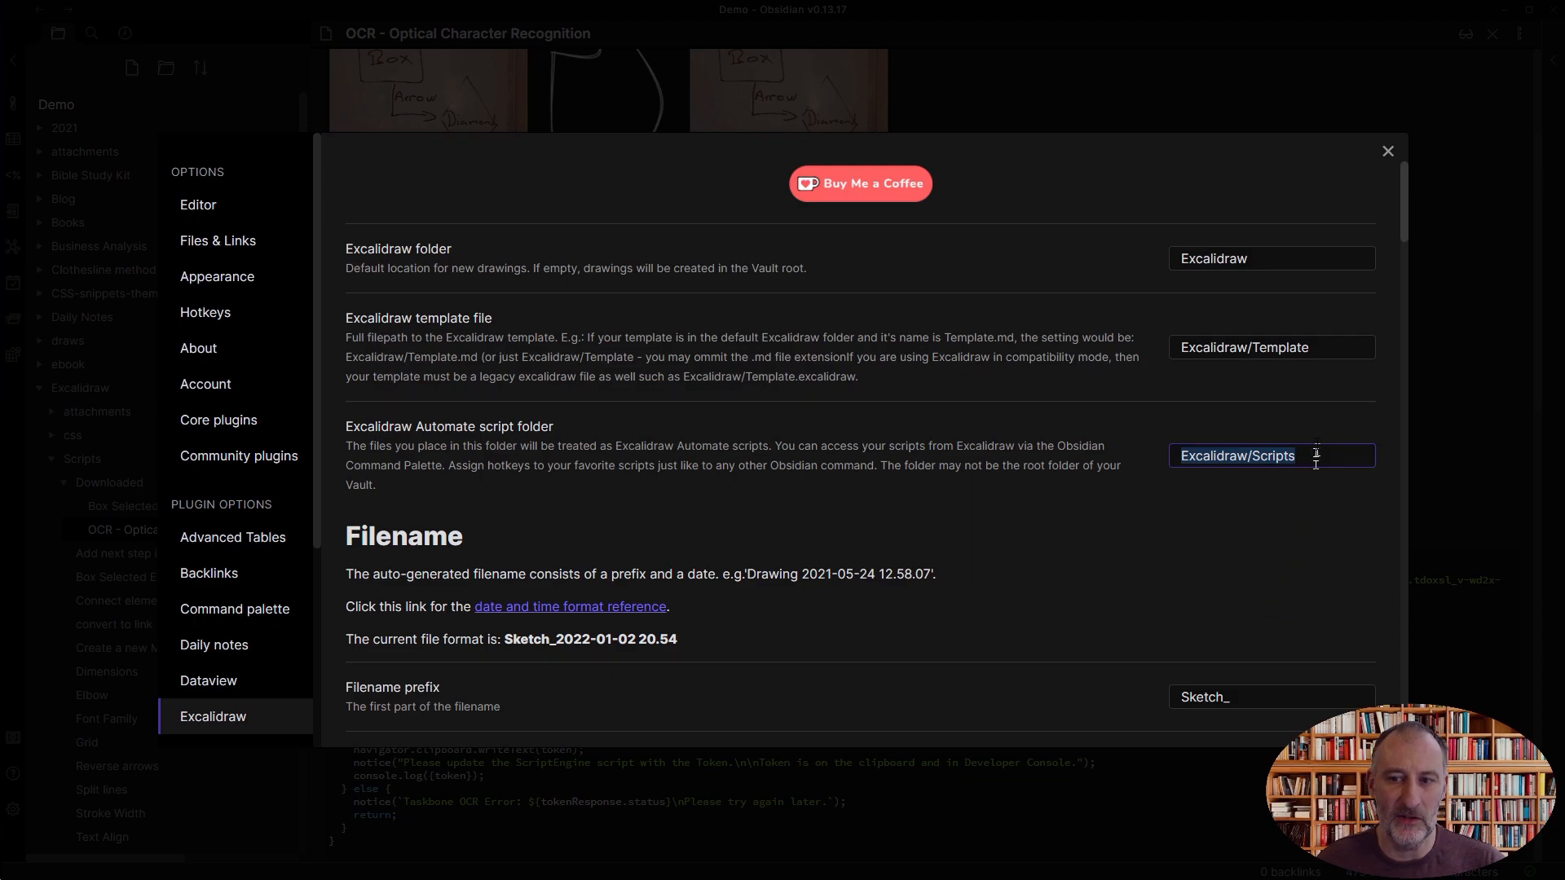
pyautogui.click(1386, 150)
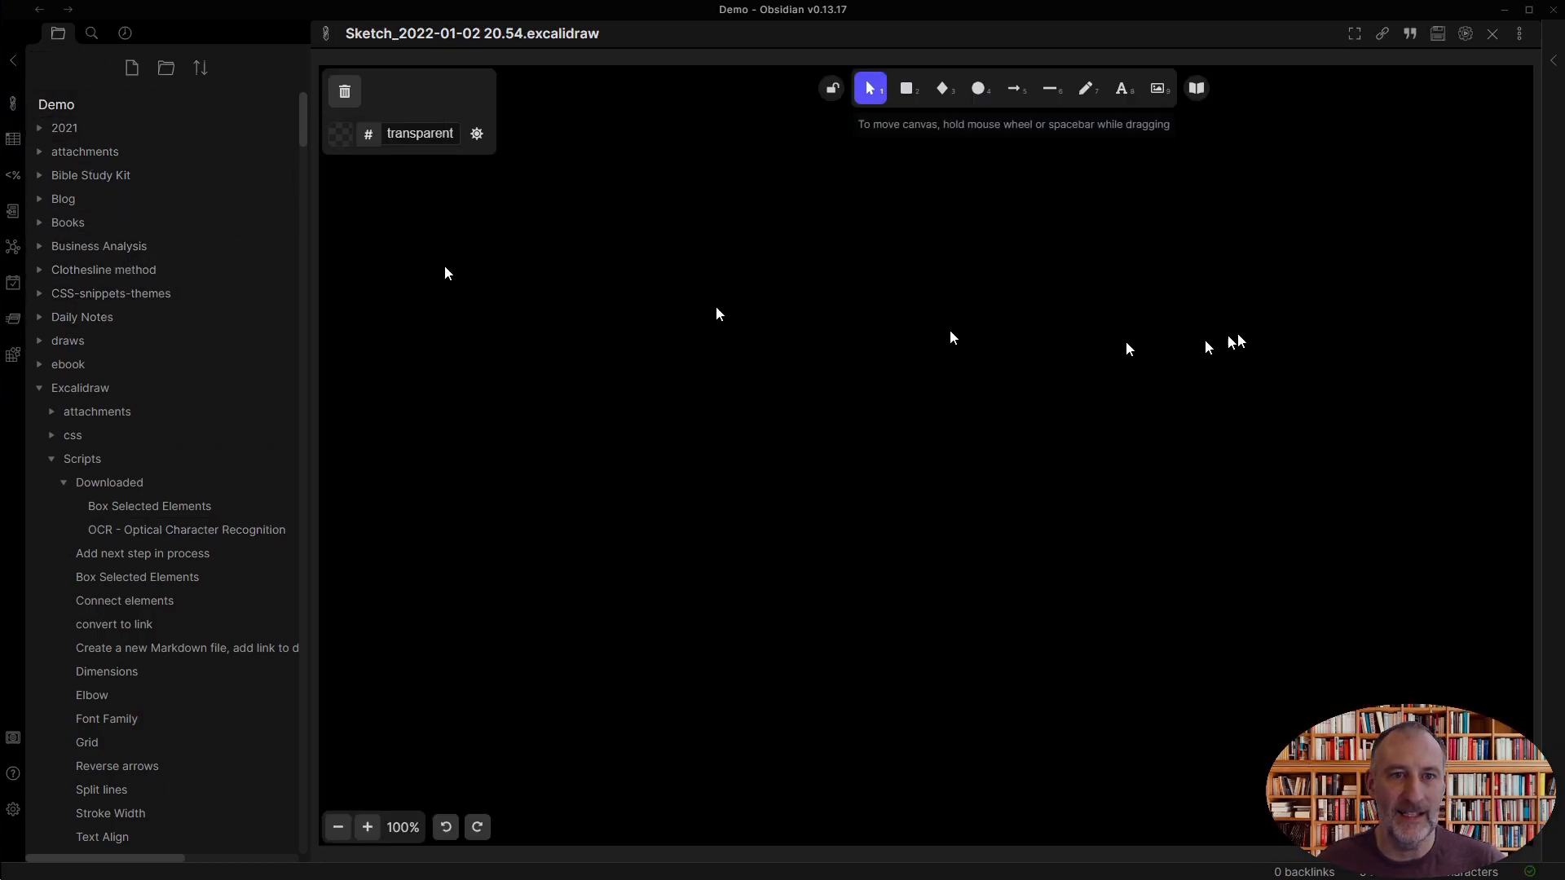
pyautogui.moveTo(1465, 34)
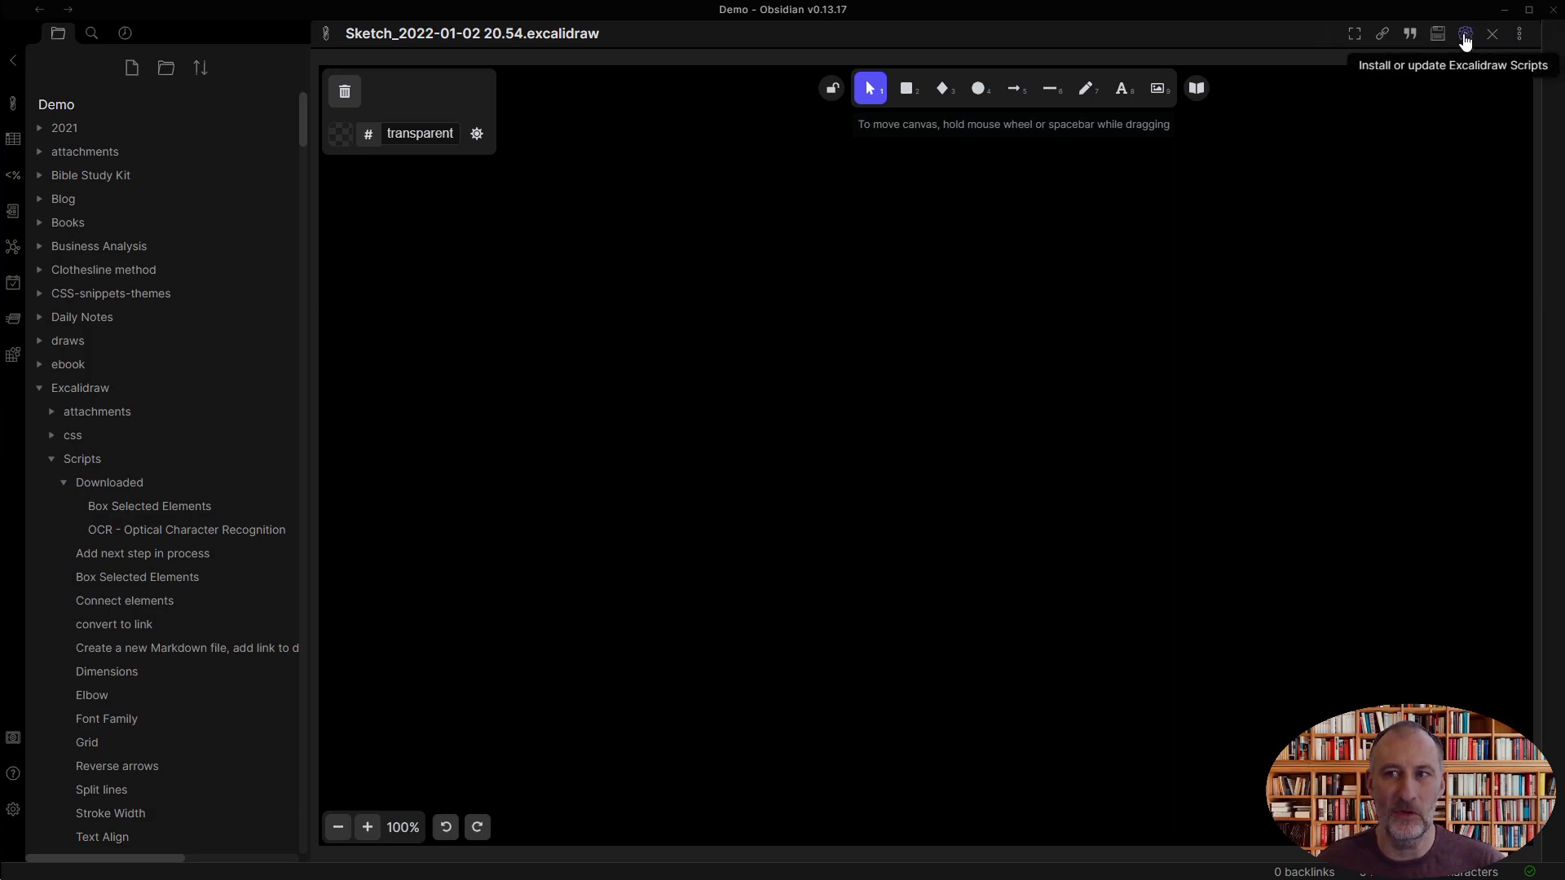
# Open the Excalidraw script store, jump to Dimensions, and install it
pyautogui.click(1464, 32)
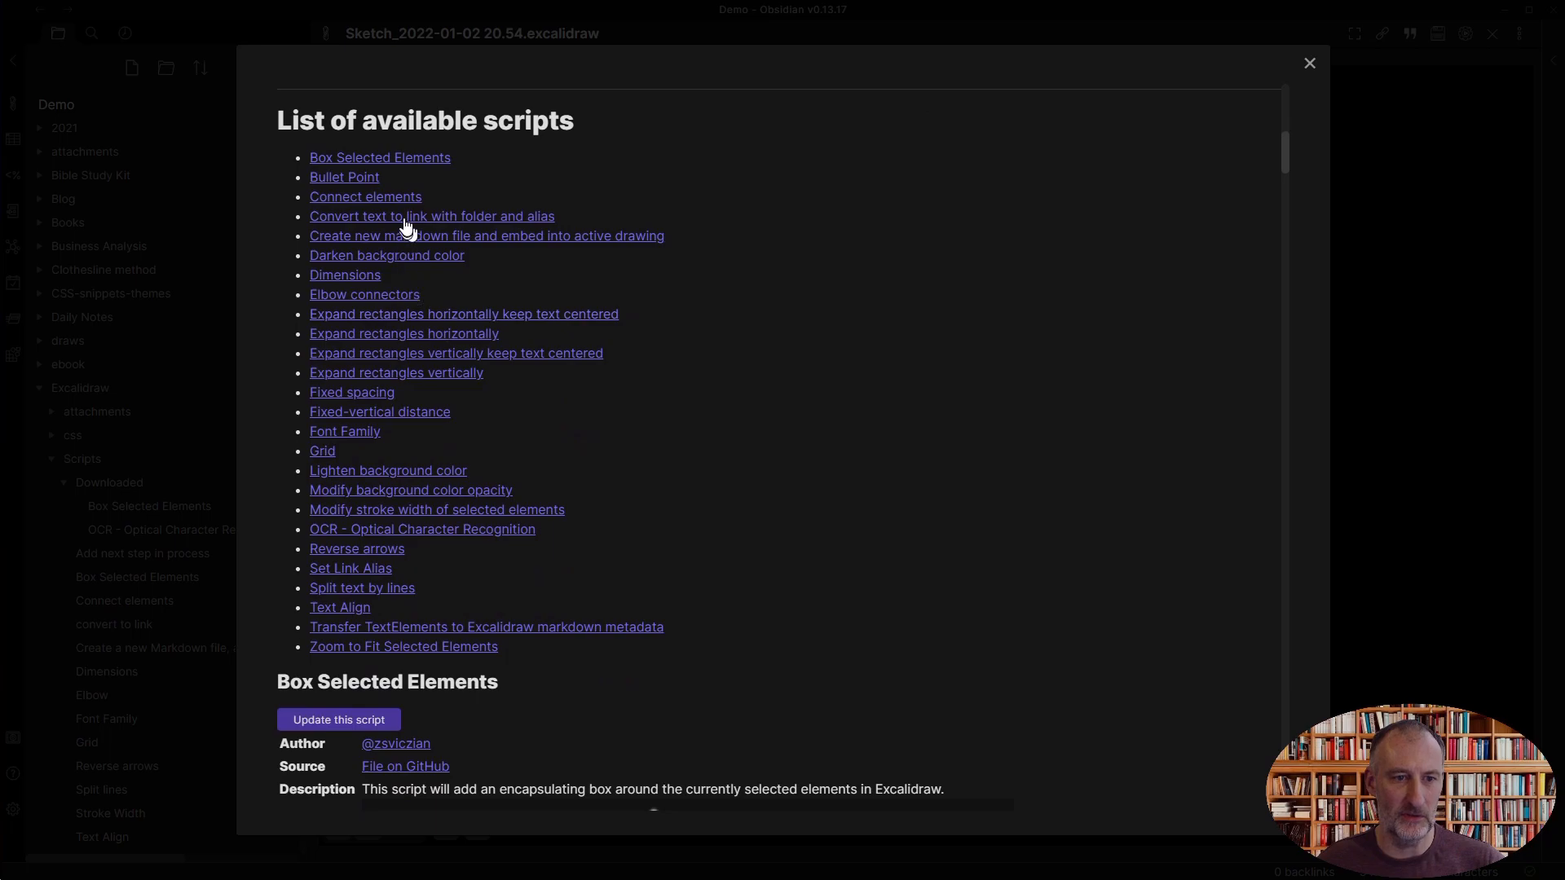
pyautogui.moveTo(405, 277)
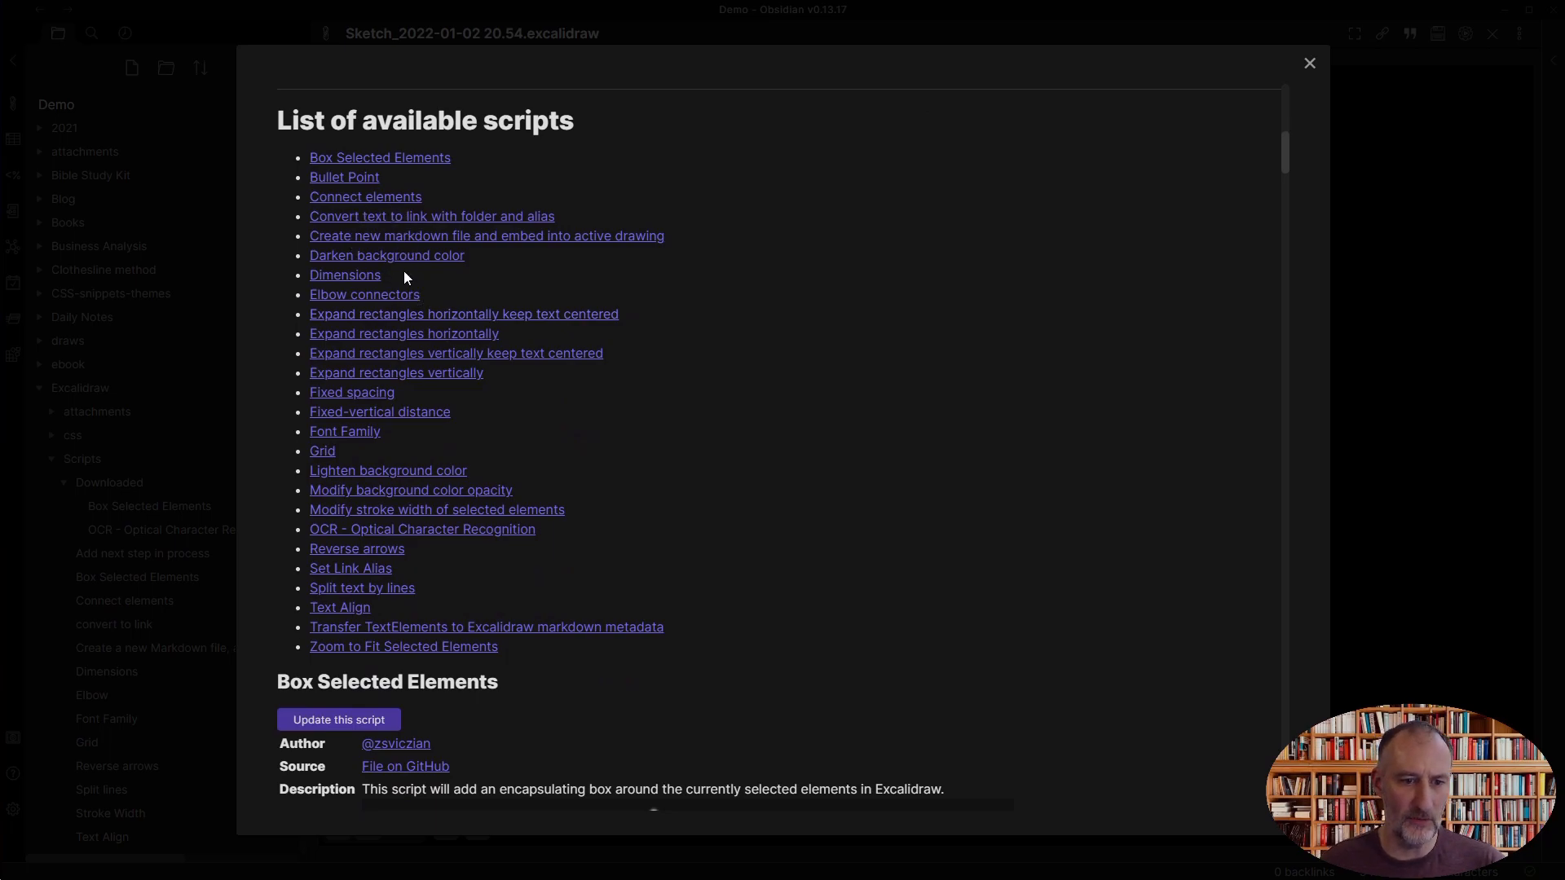
pyautogui.moveTo(359, 285)
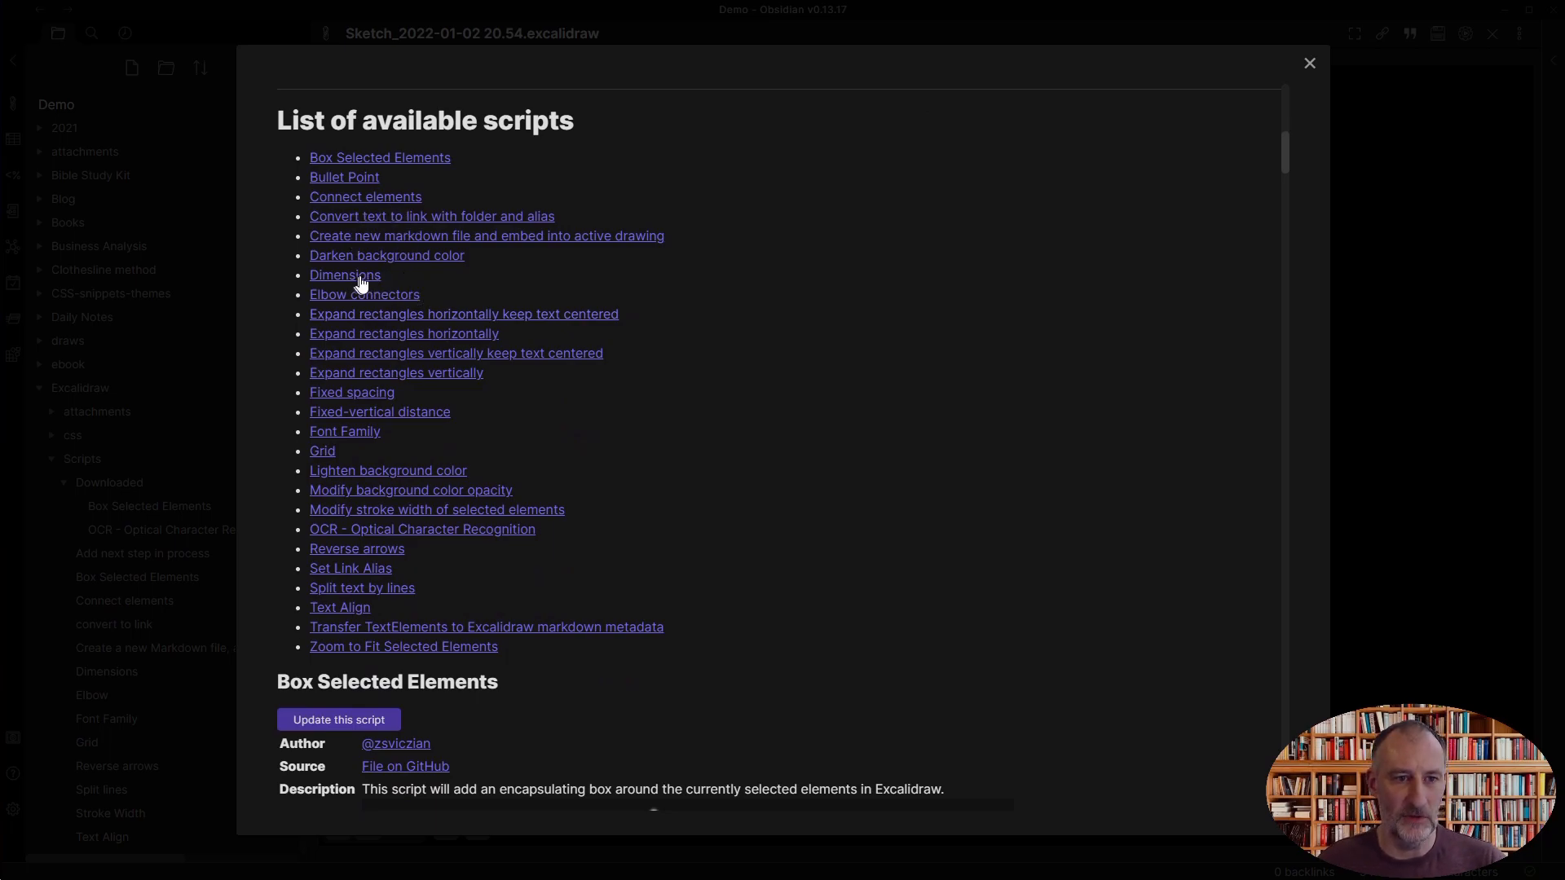
pyautogui.click(344, 274)
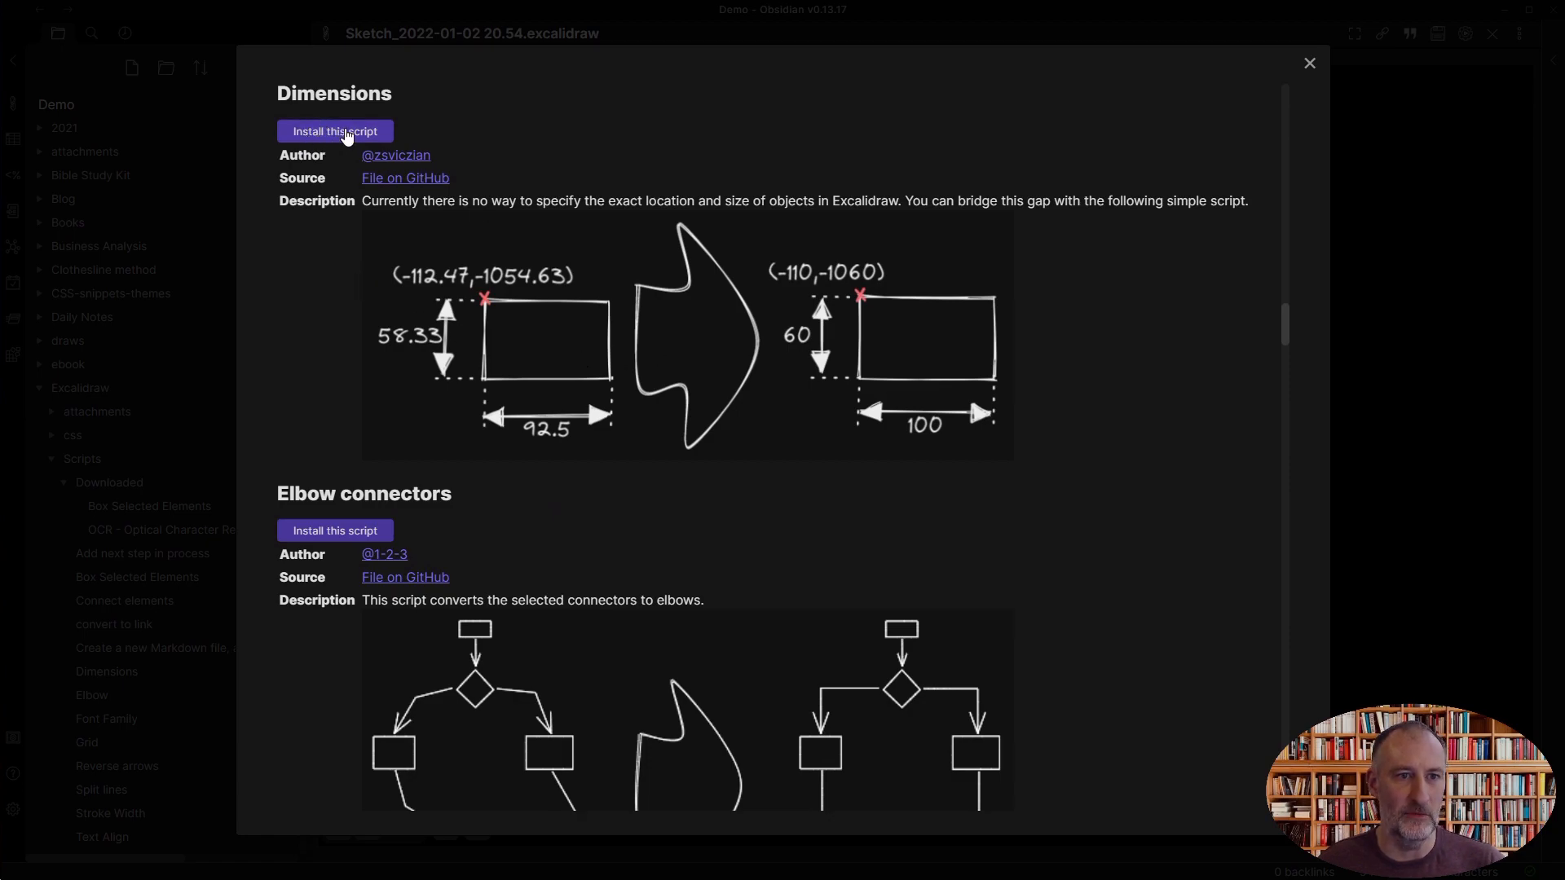
pyautogui.click(335, 130)
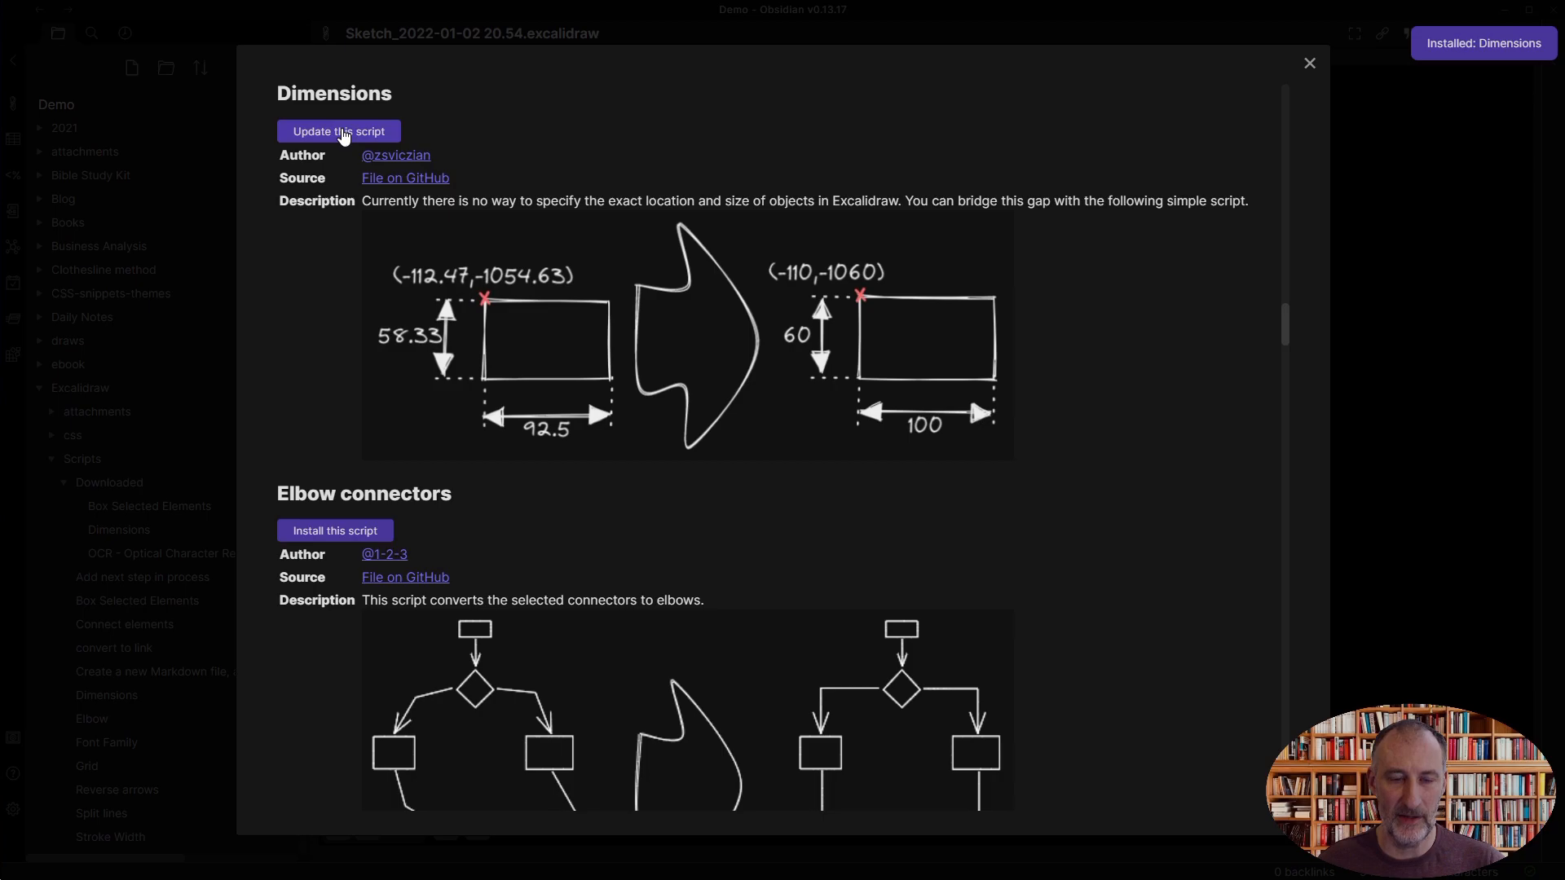